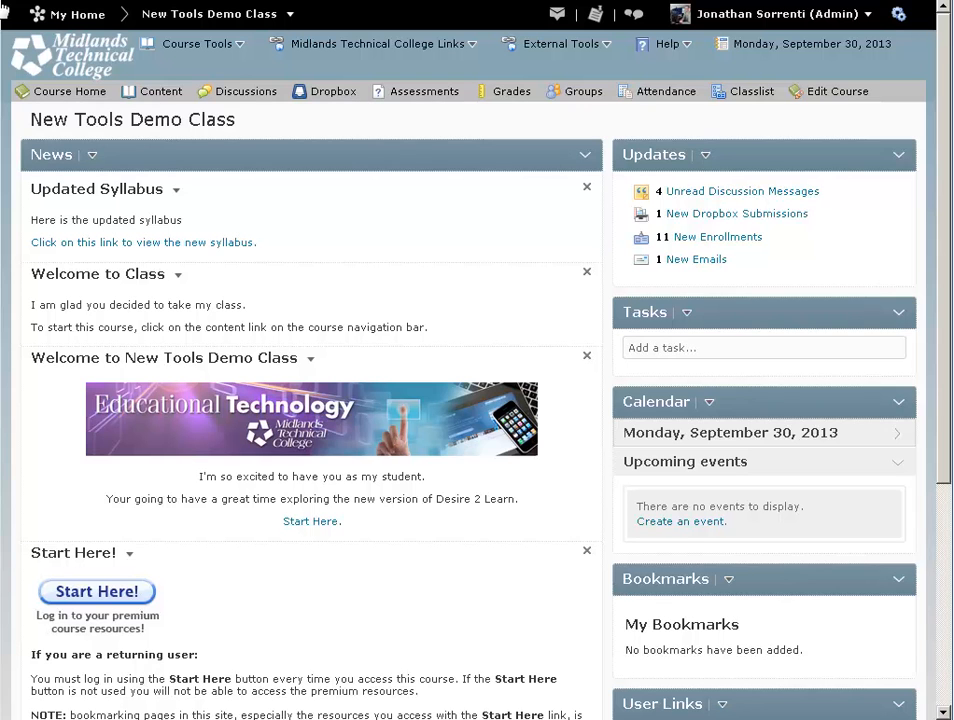
pyautogui.moveTo(424, 92)
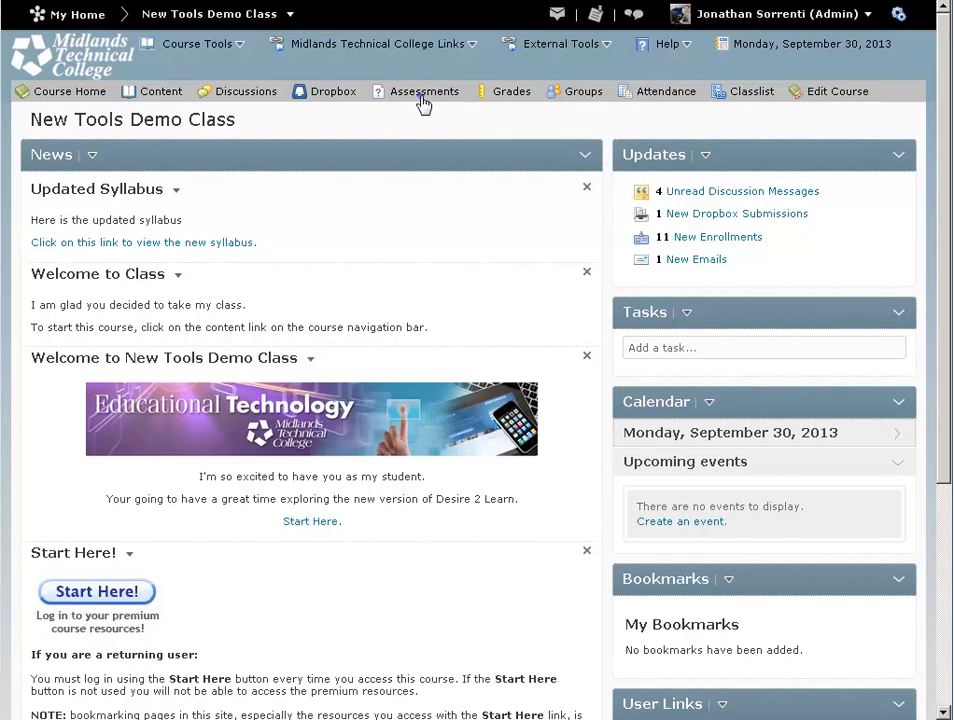
# Go to the course's Assessments tool to reach the Manage Assessments page.
pyautogui.click(424, 90)
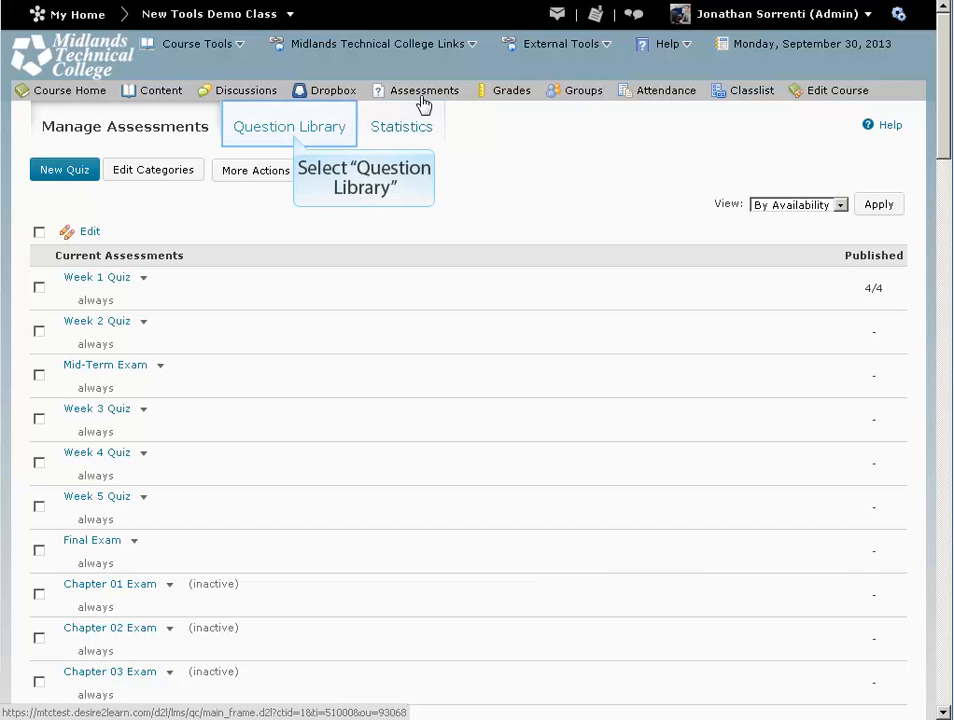
pyautogui.moveTo(300, 130)
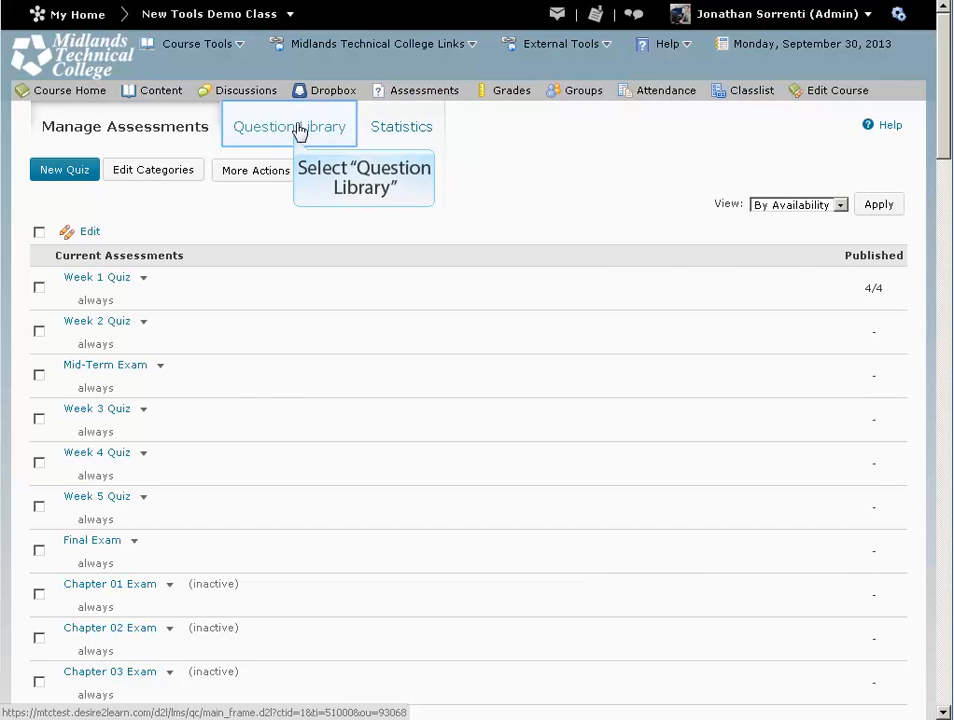
# Enter the Question Library and select its Chapter 3 section.
pyautogui.click(288, 126)
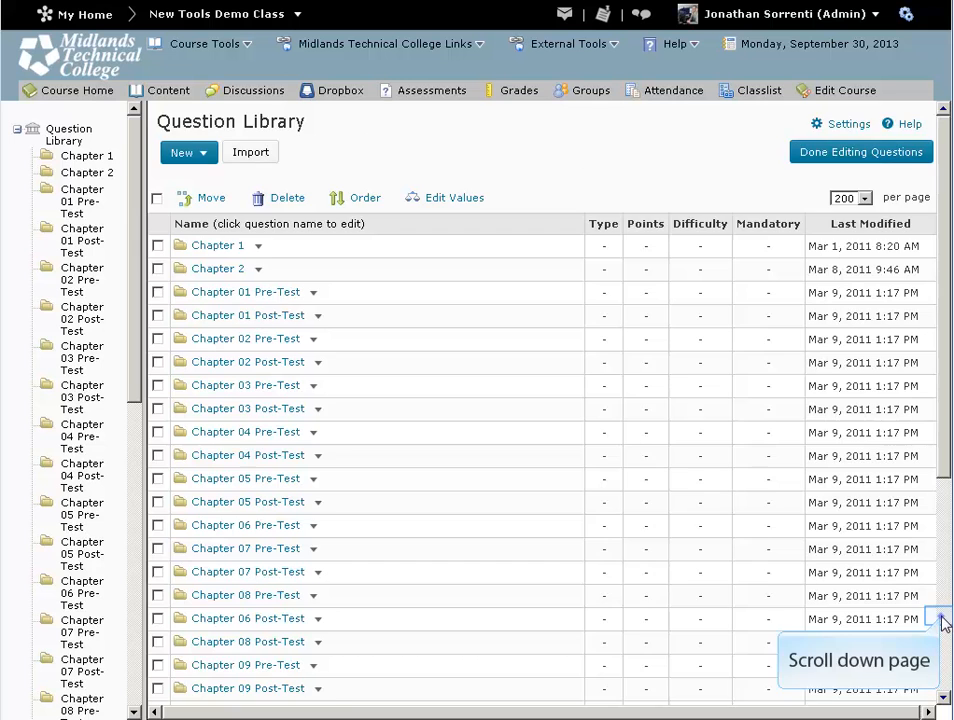
pyautogui.scroll(-3)
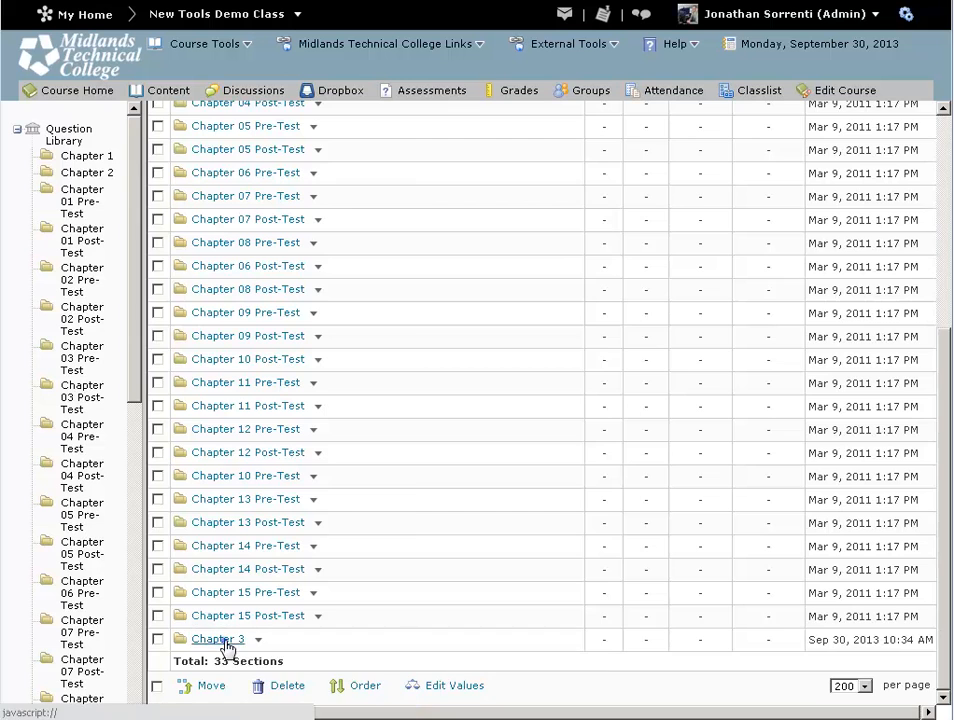
pyautogui.click(216, 638)
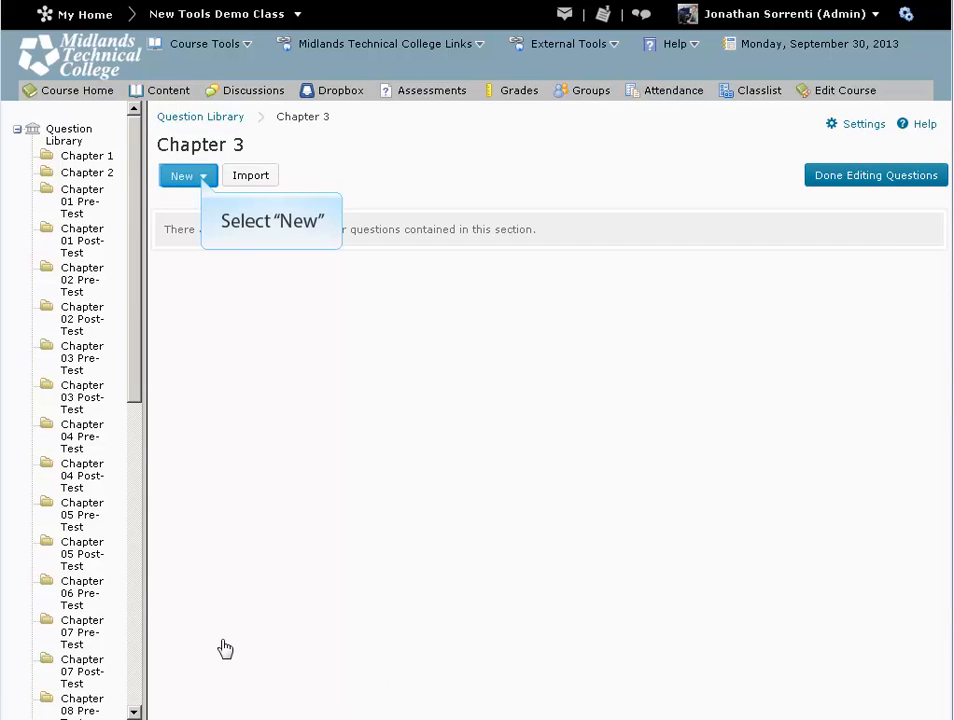
# Start a new Significant Figures (x10) question from the New menu.
pyautogui.click(188, 176)
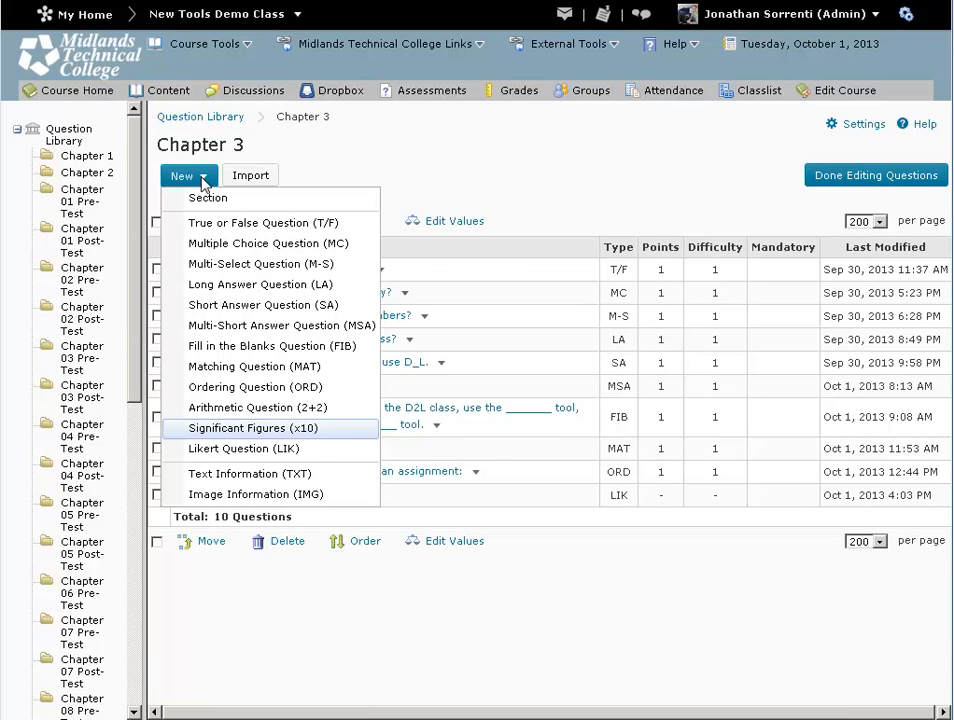
pyautogui.moveTo(256, 428)
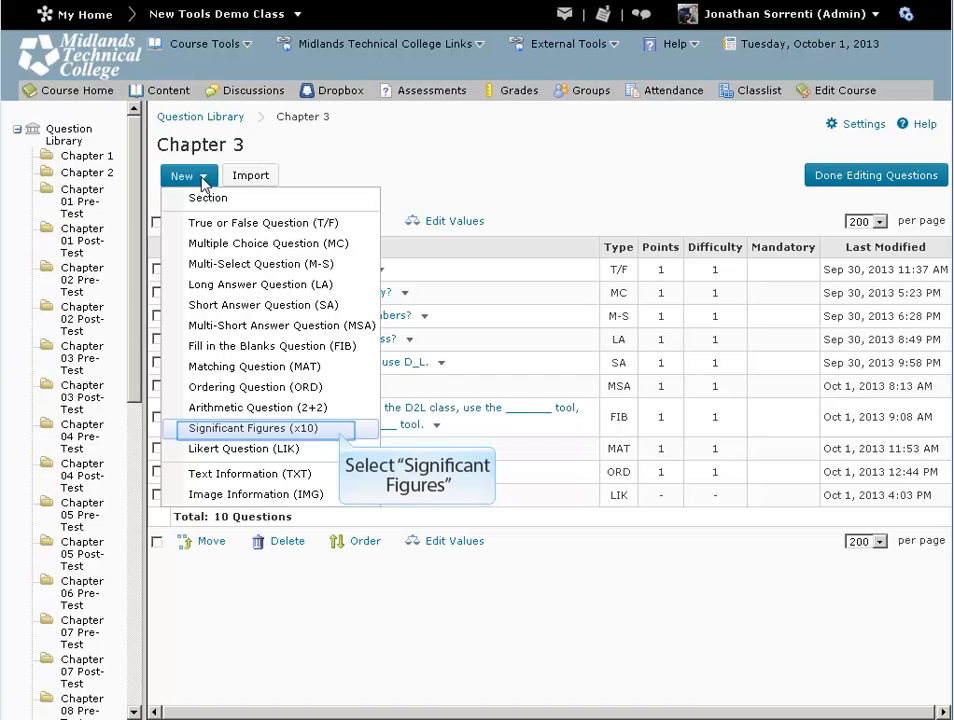
pyautogui.moveTo(338, 348)
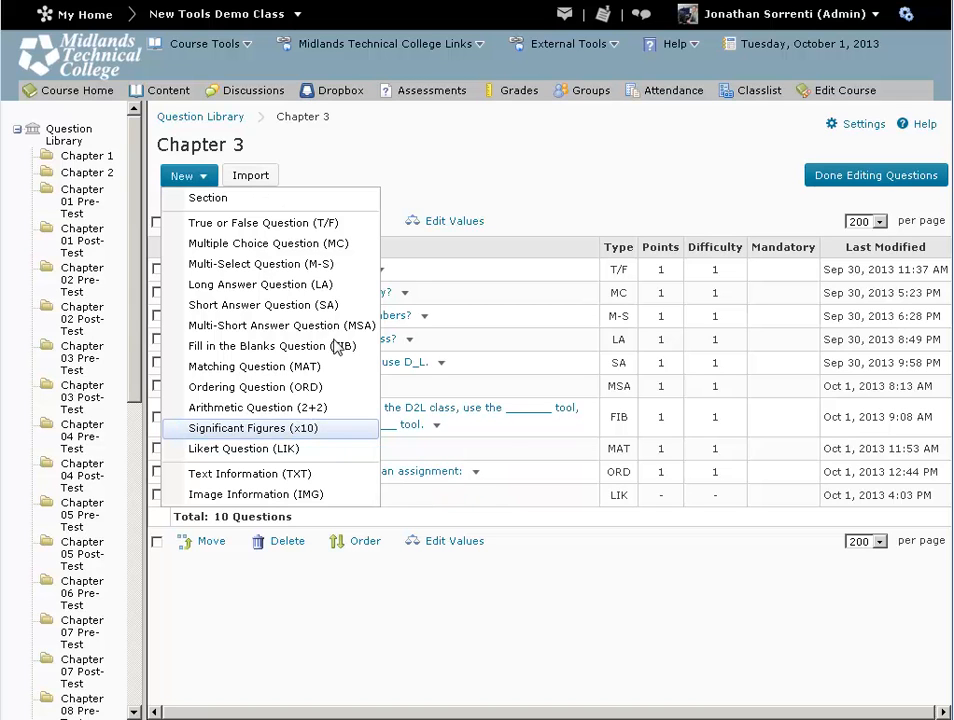
pyautogui.click(268, 428)
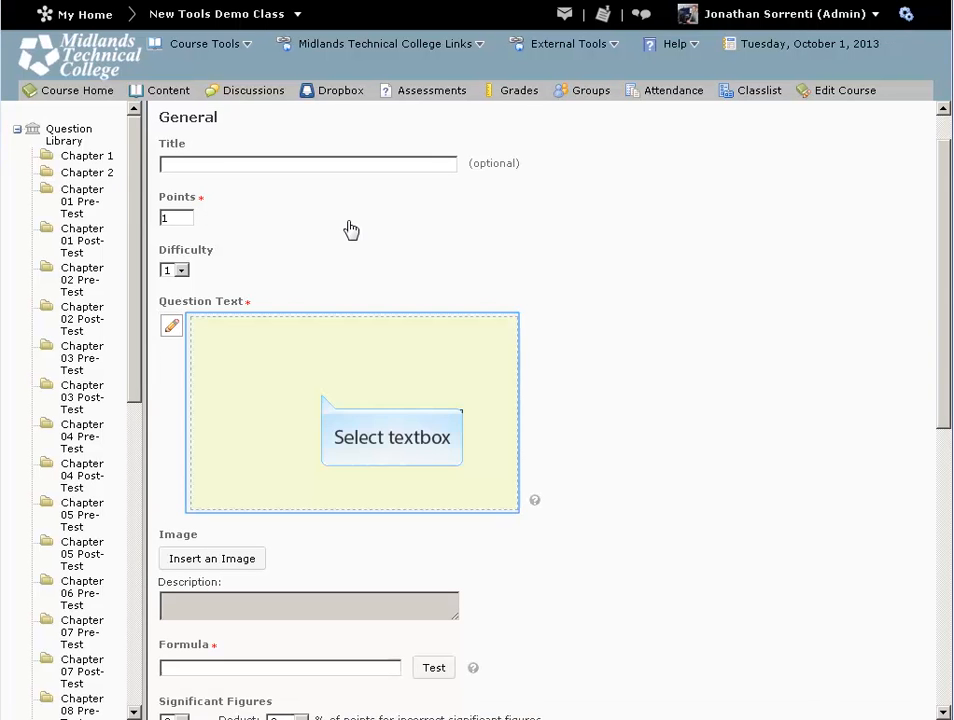
pyautogui.moveTo(324, 400)
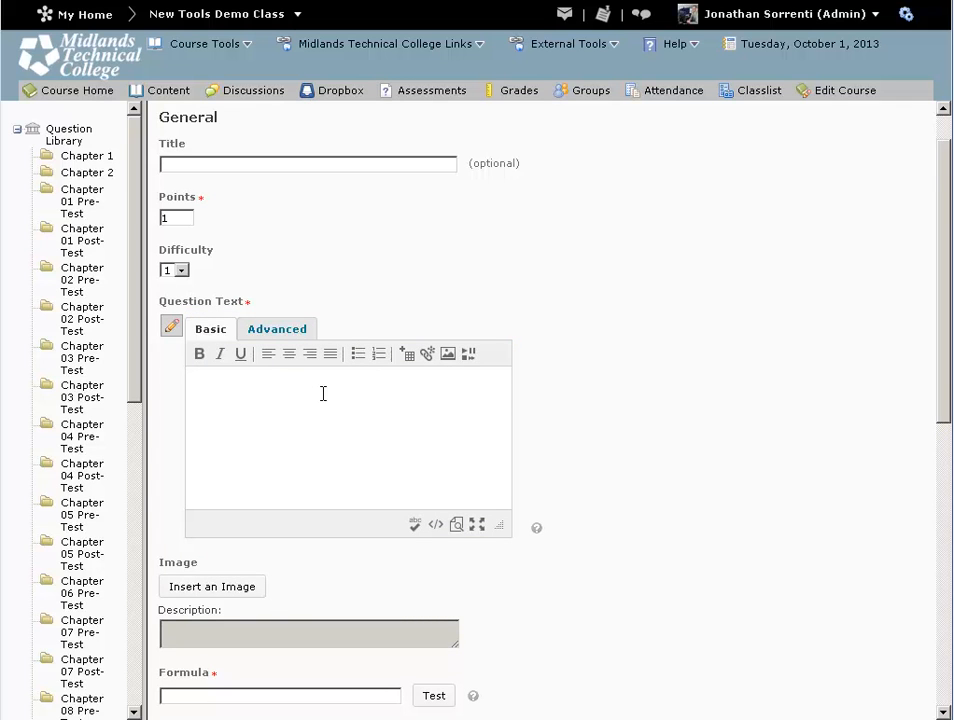
# Enter the question text "Add {x} miles and {y} miles and round to 3 significant figures.".
pyautogui.write('Ad')
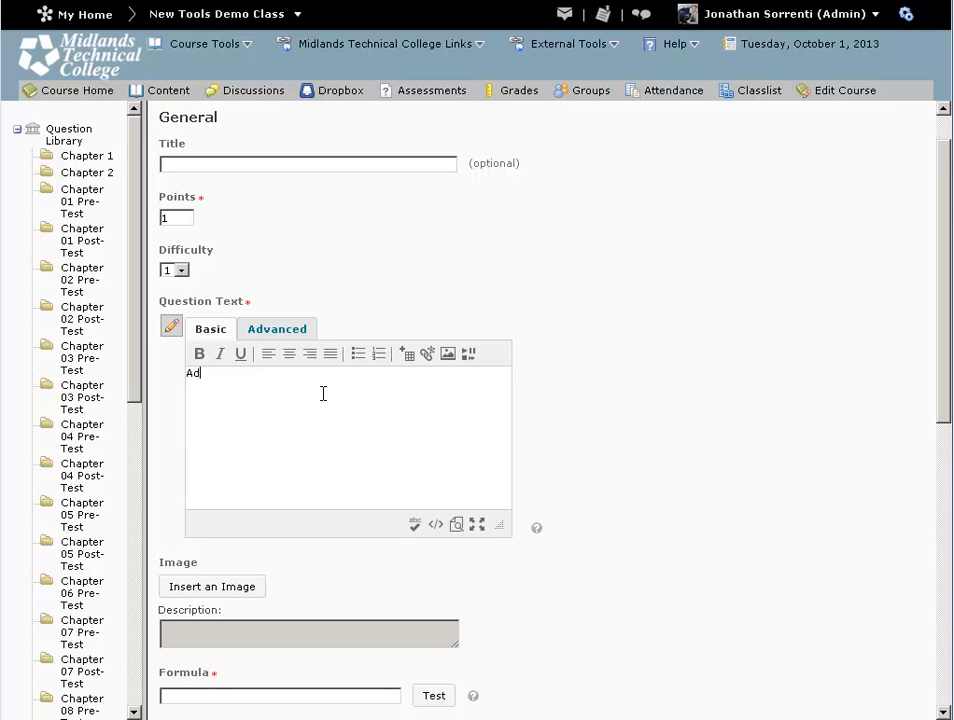
pyautogui.write('d')
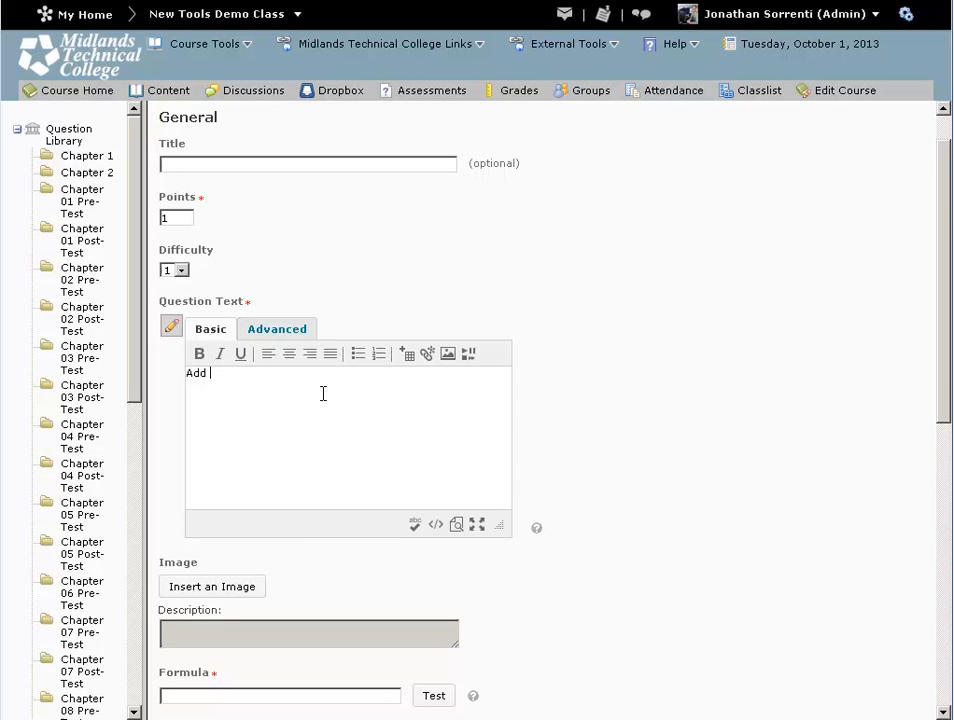
pyautogui.write('{x')
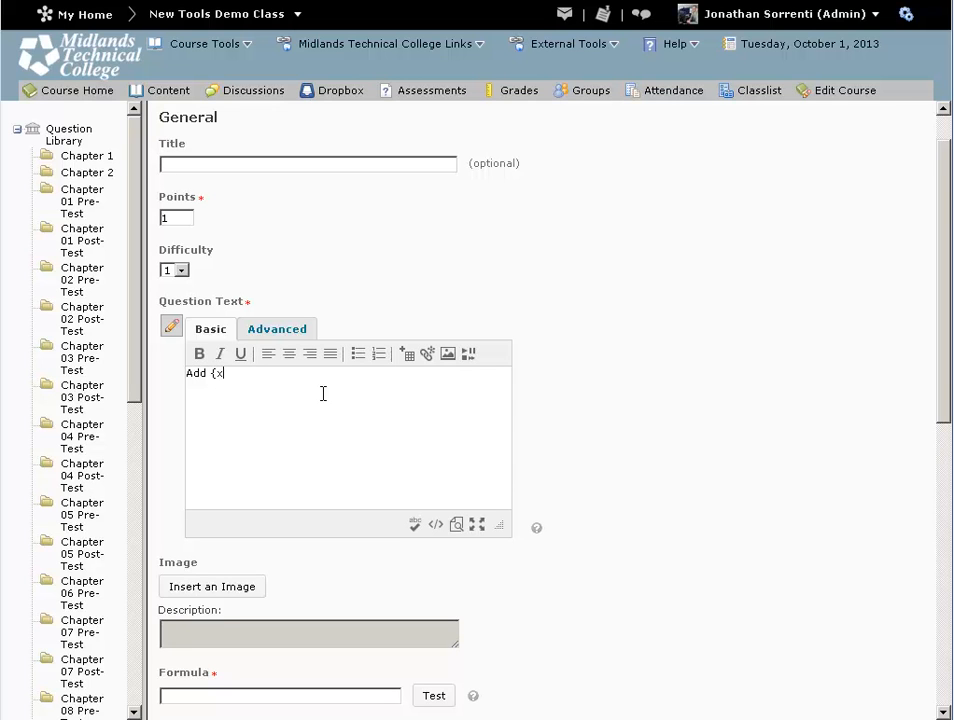
pyautogui.write('}')
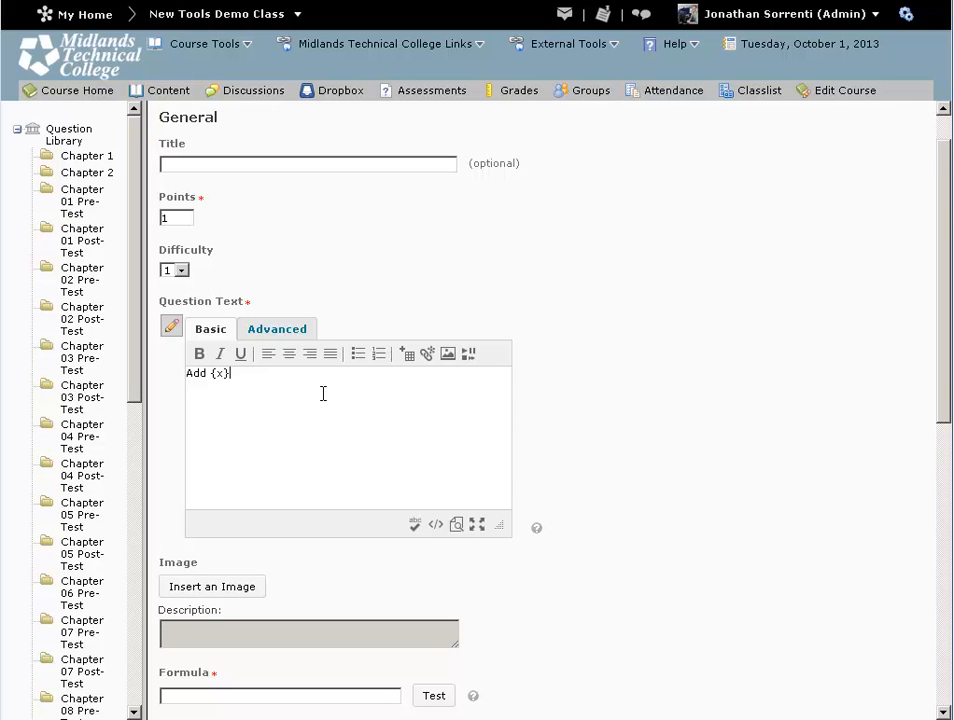
pyautogui.write('miles')
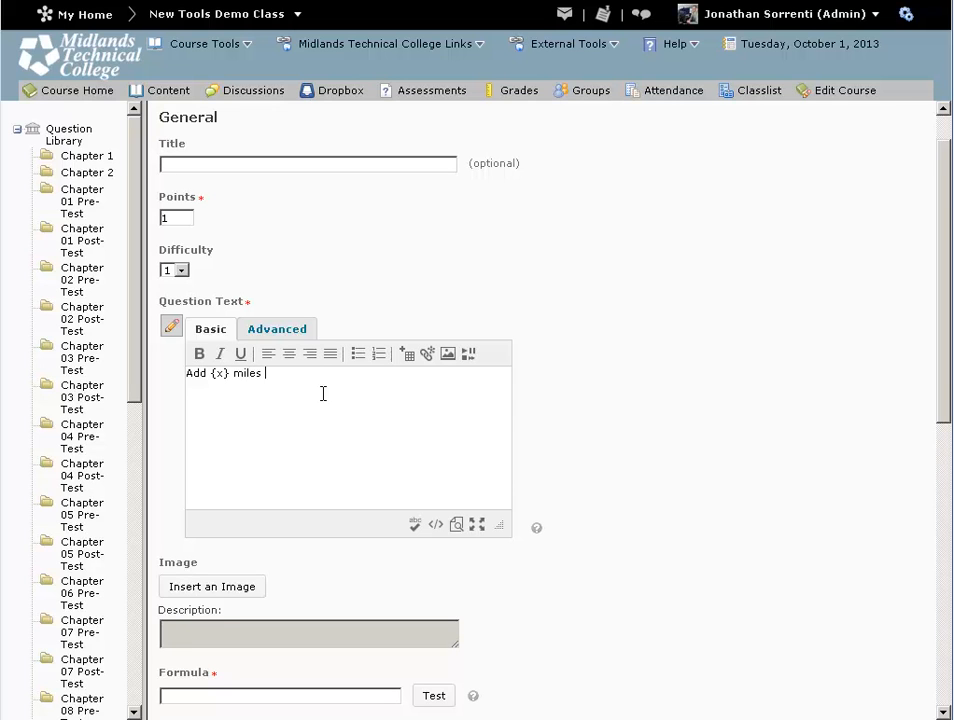
pyautogui.write('and {')
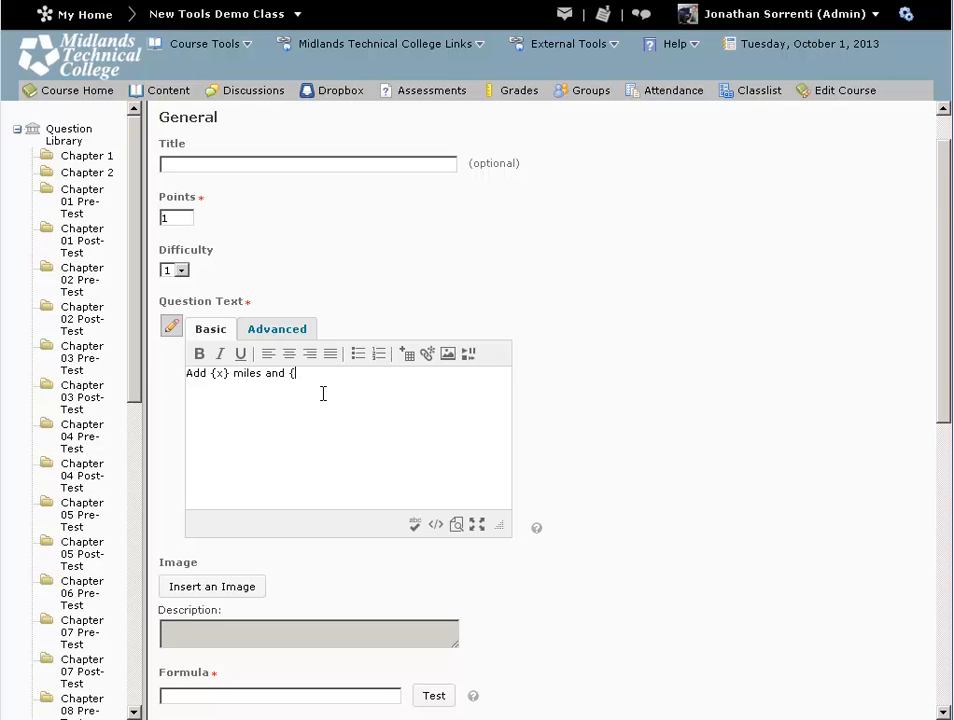
pyautogui.write('y} miles a')
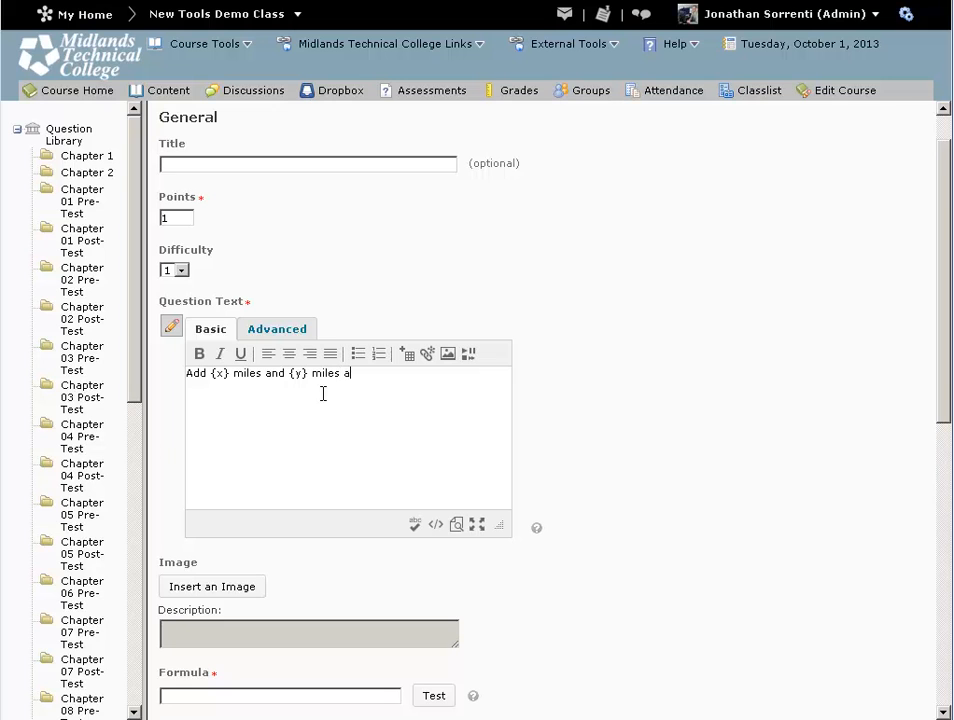
pyautogui.write('nd round')
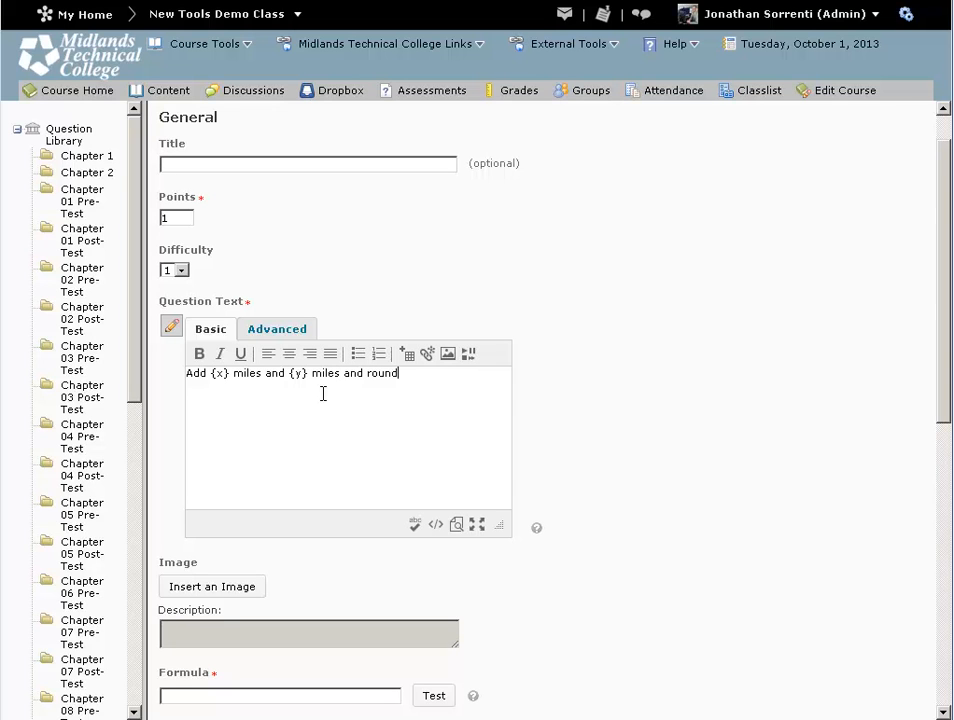
pyautogui.write('to 3')
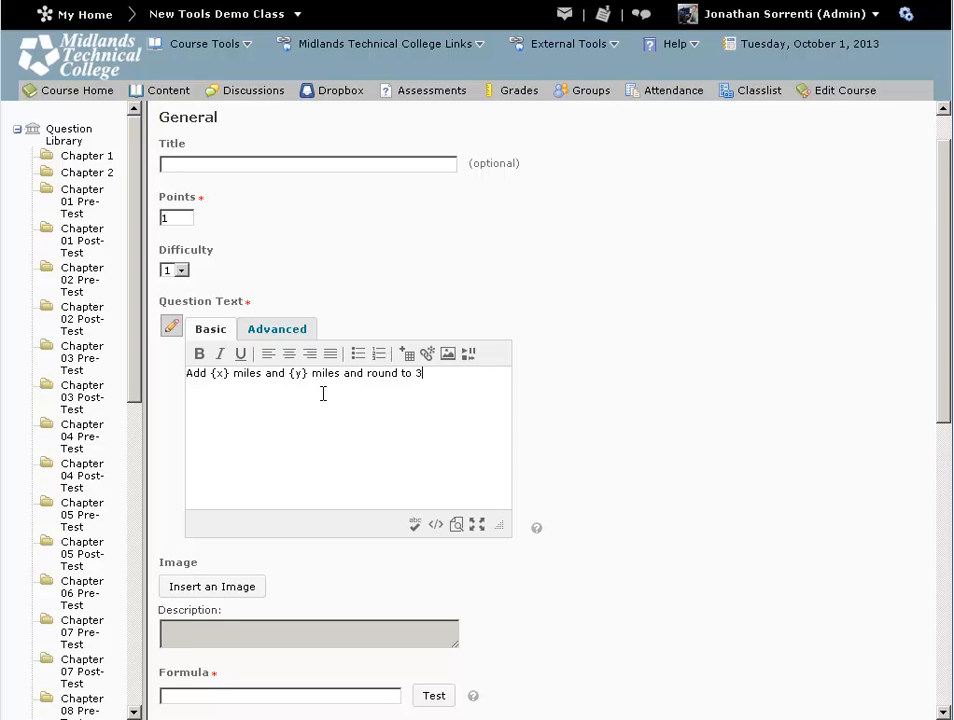
pyautogui.write('signif')
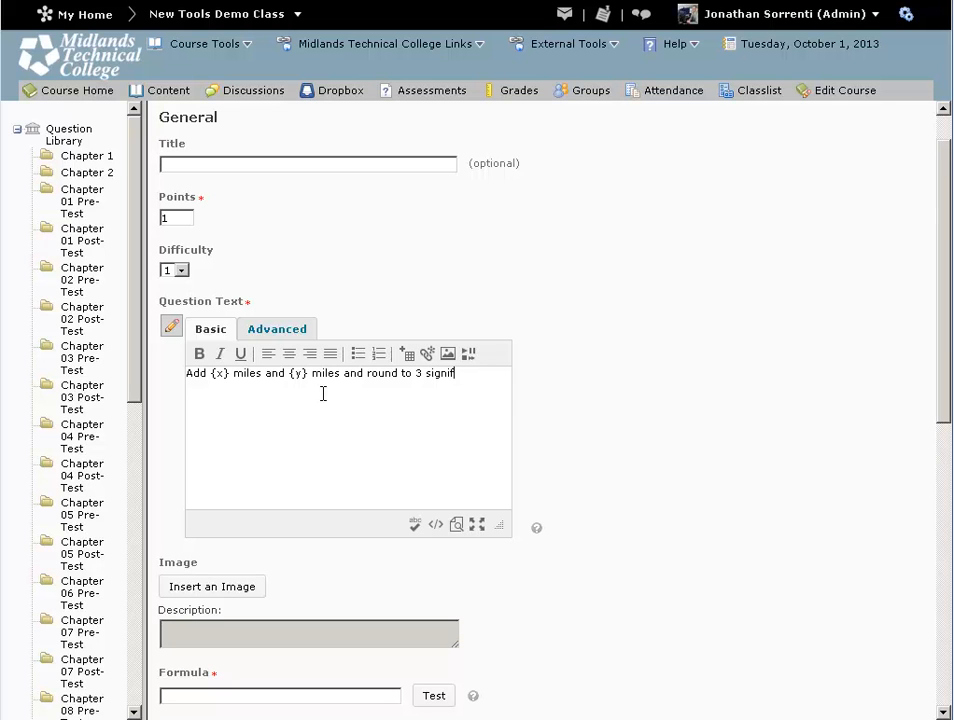
pyautogui.write('icant figu')
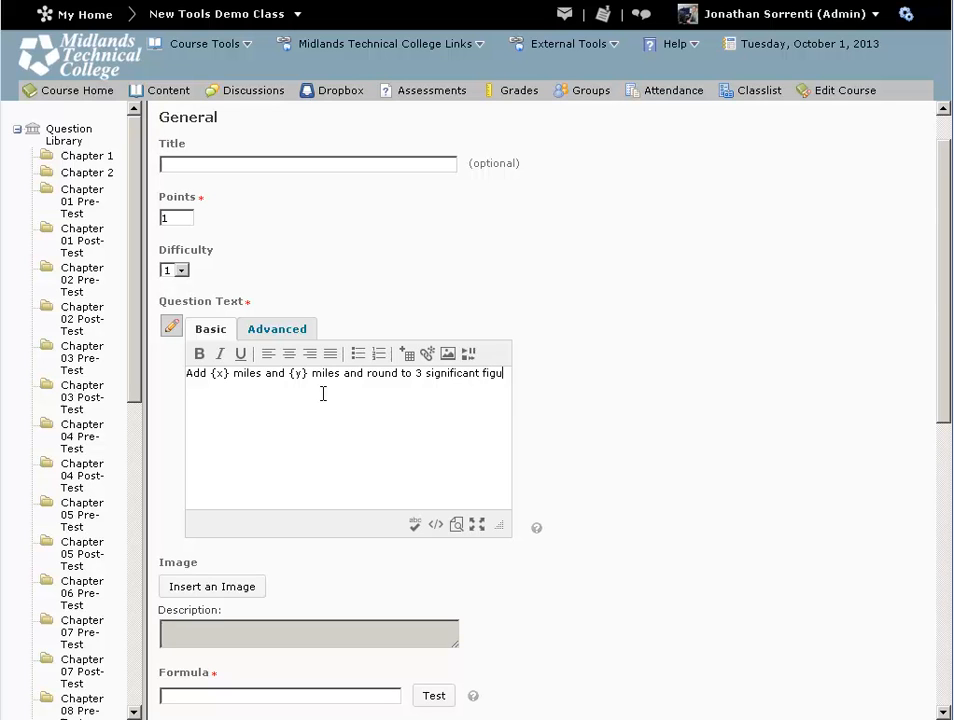
pyautogui.write('res.')
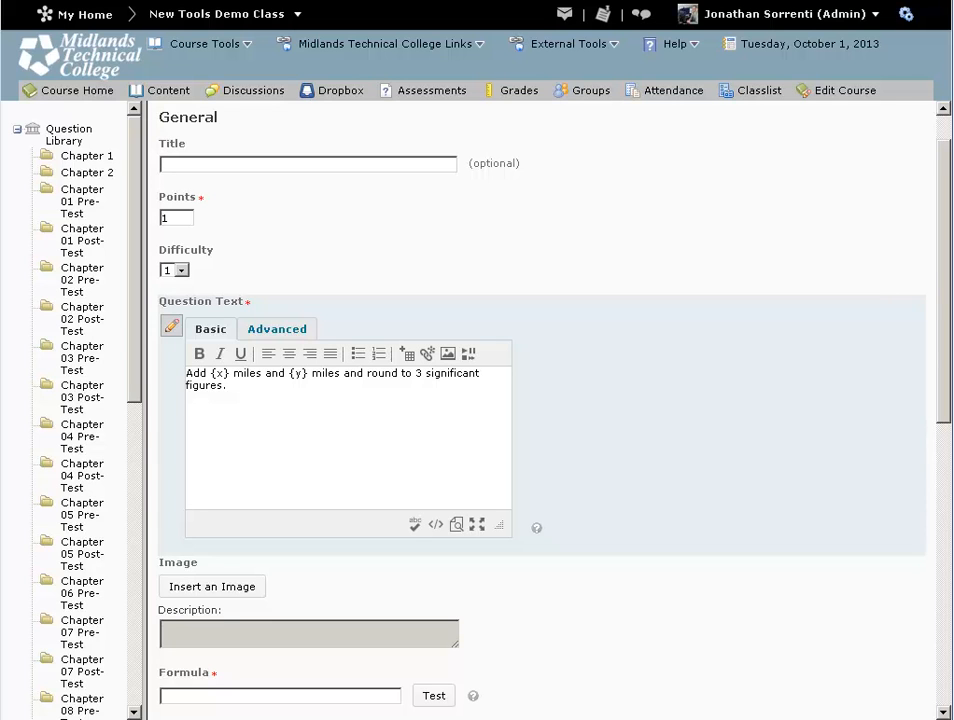
pyautogui.moveTo(324, 402)
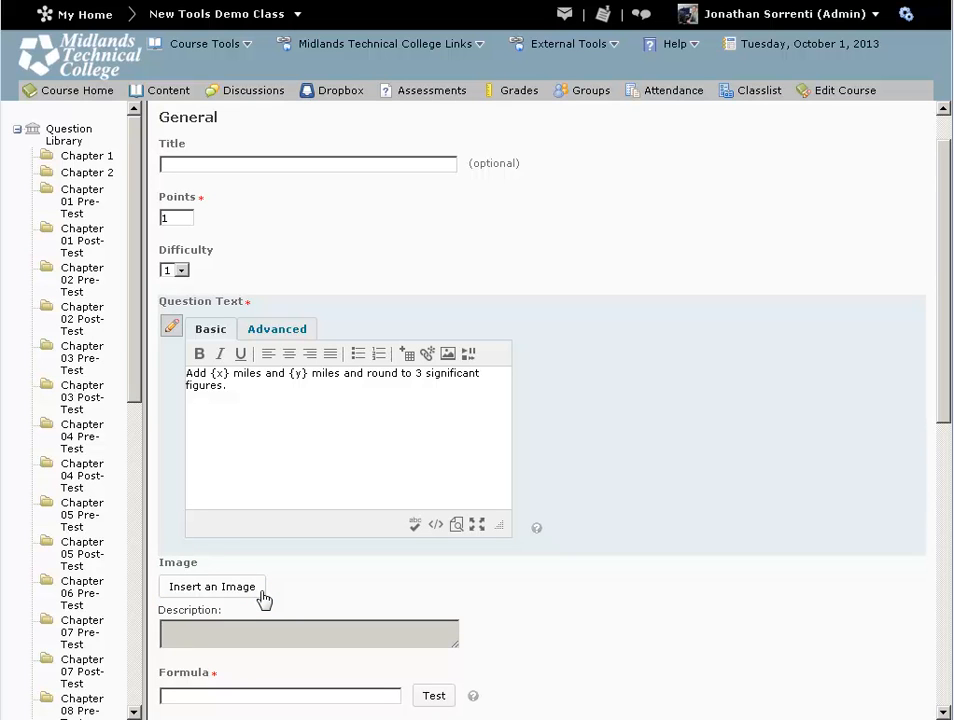
pyautogui.scroll(-3)
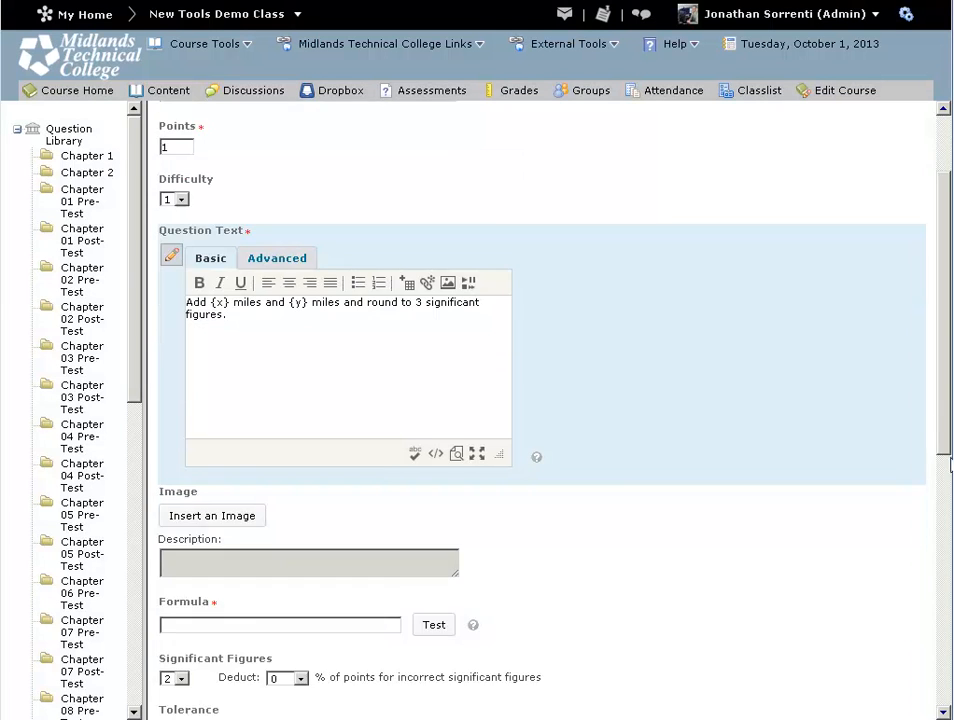
pyautogui.scroll(-3)
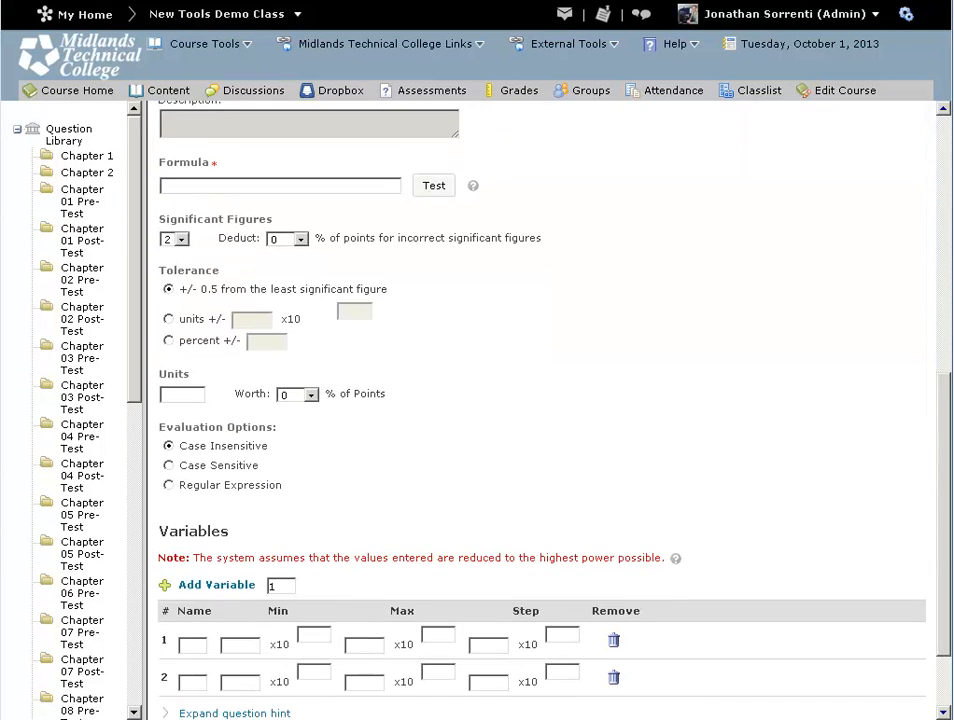
pyautogui.scroll(3)
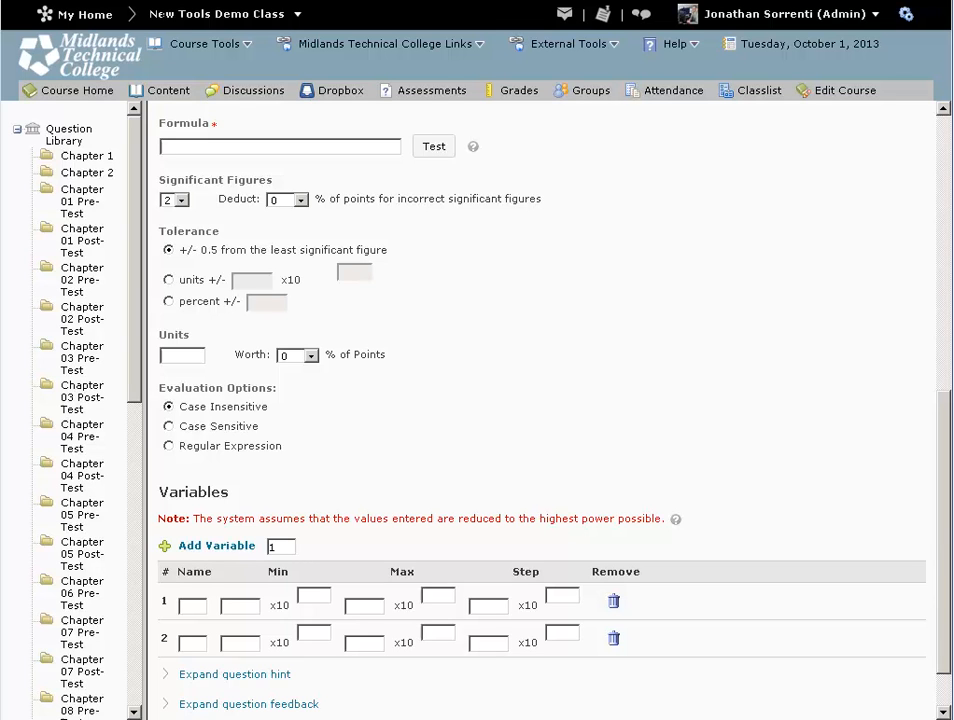
# Enter {x}+{y} as the answer formula.
pyautogui.click(280, 146)
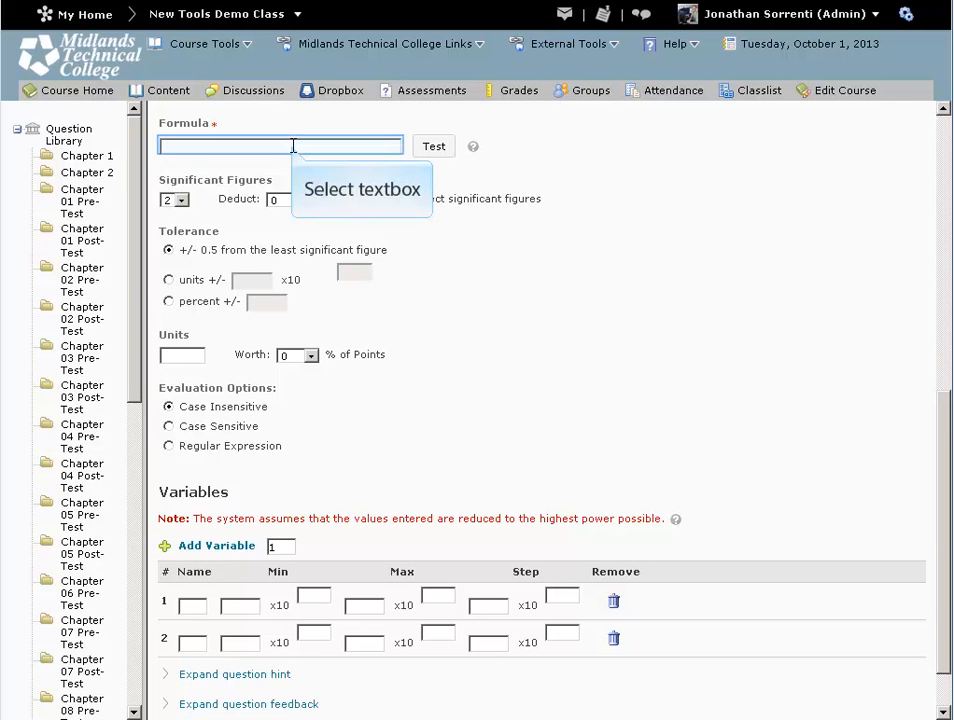
pyautogui.write('{')
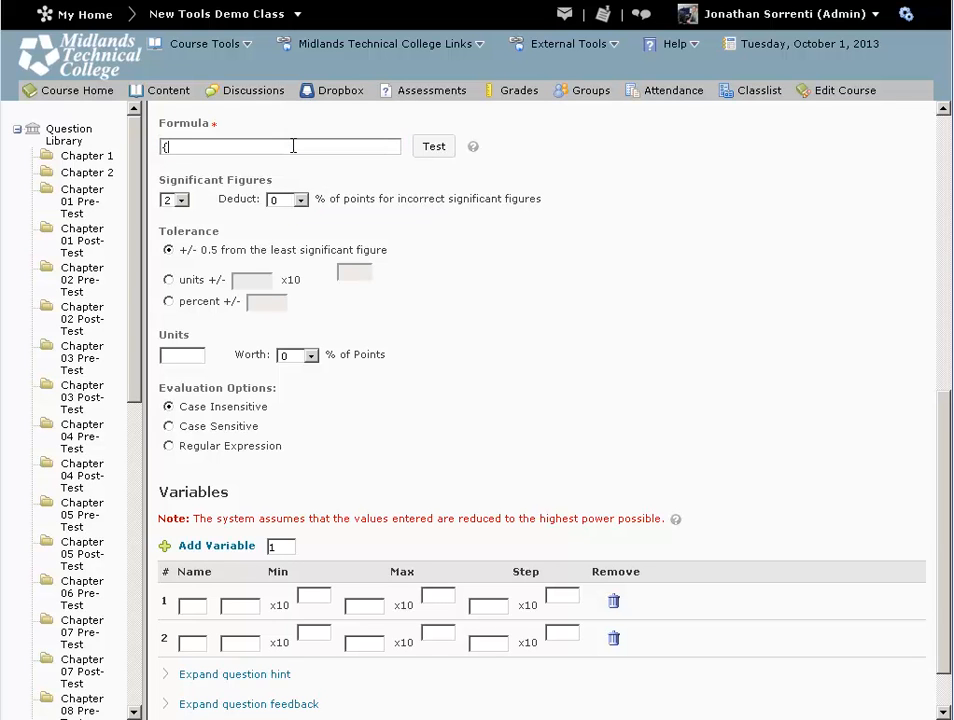
pyautogui.write('x')
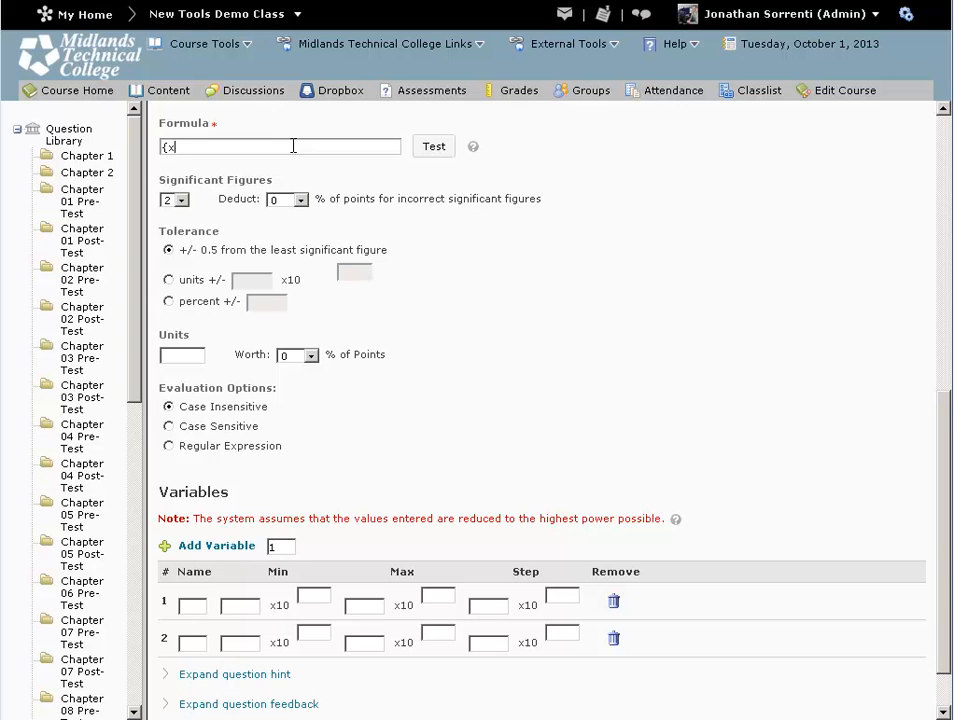
pyautogui.write('}')
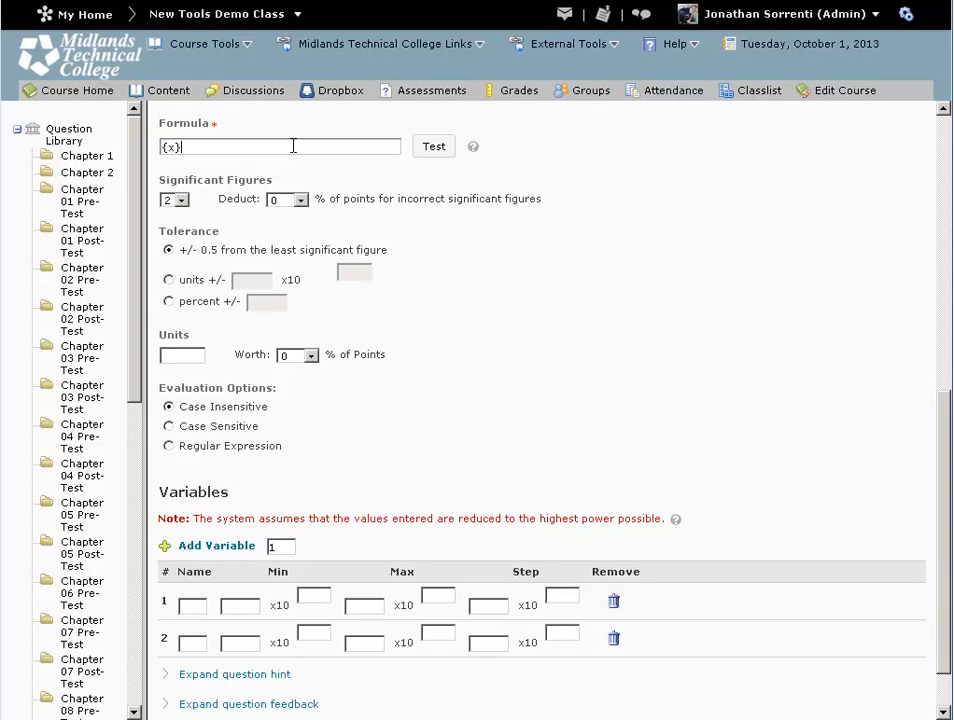
pyautogui.write('+')
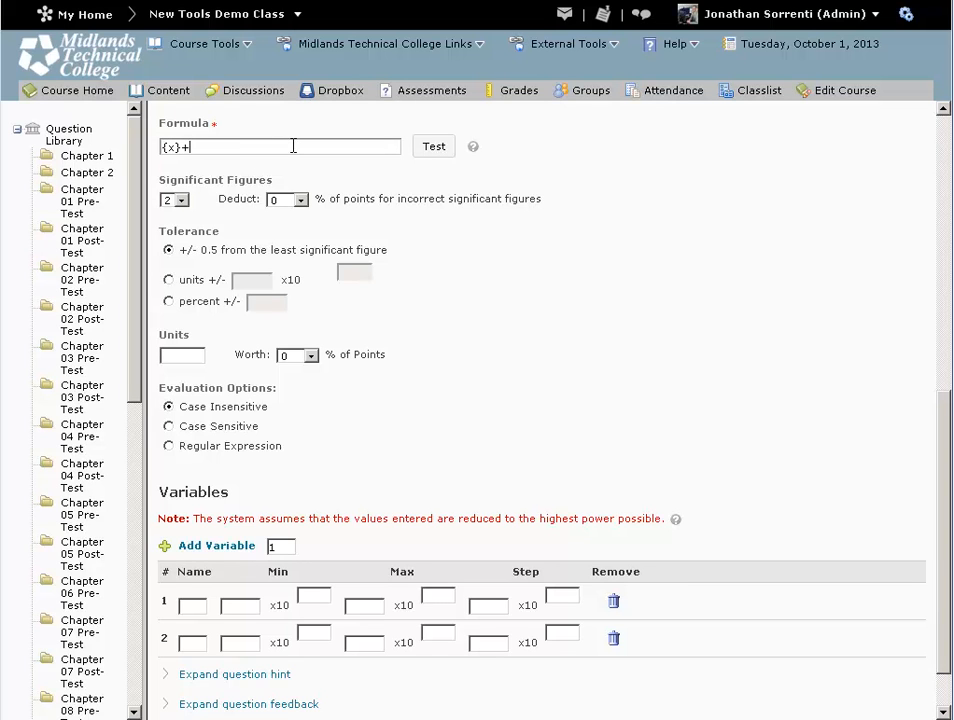
pyautogui.write('{')
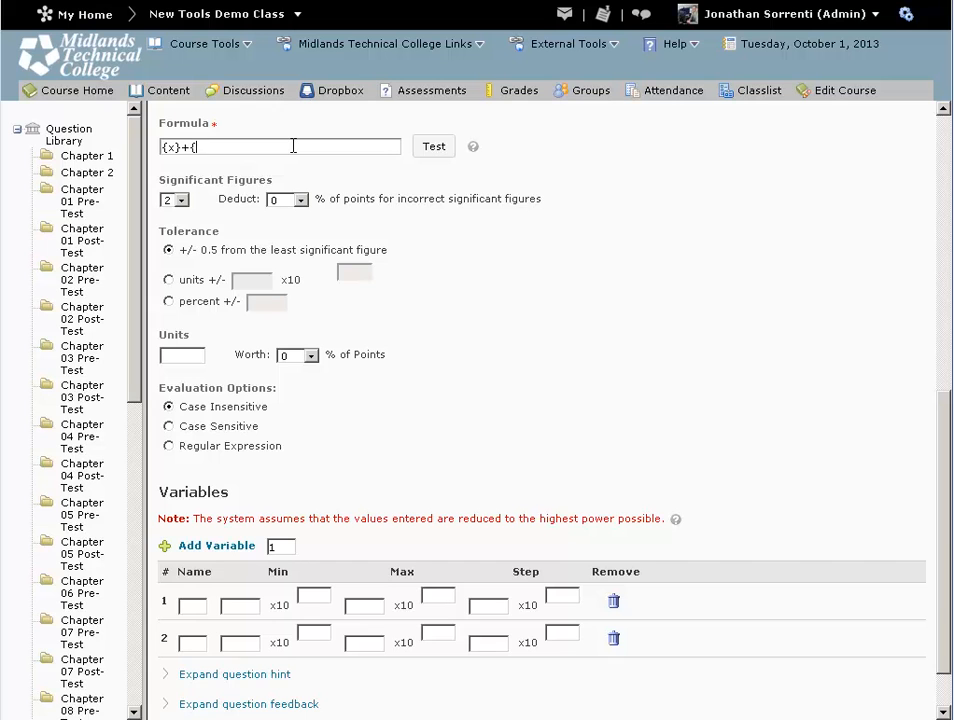
pyautogui.write('y}')
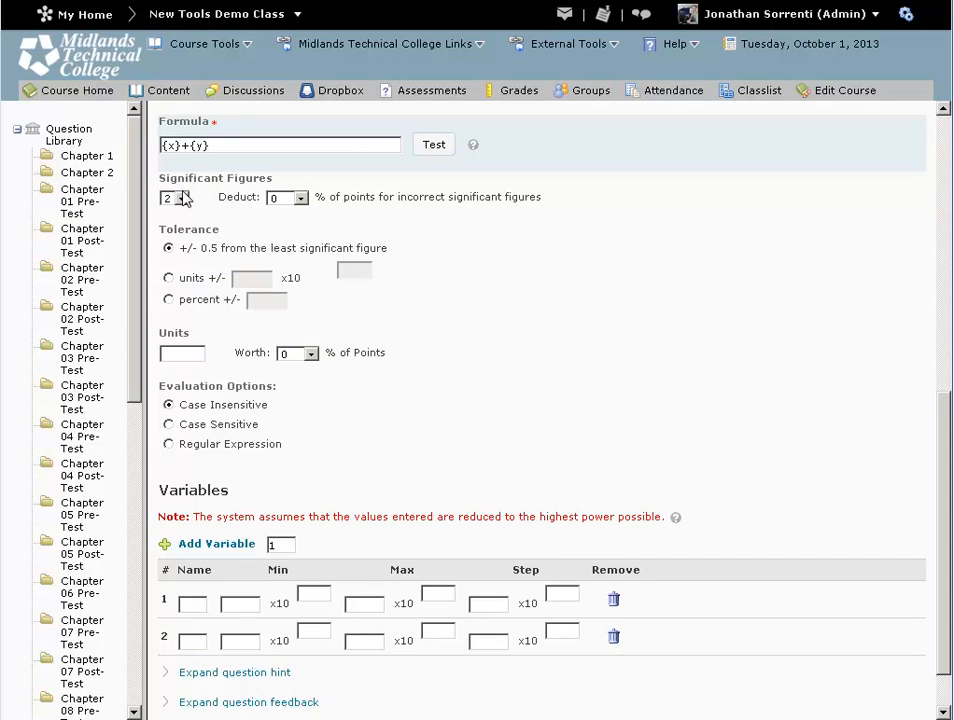
# Require 3 significant figures with a 50% deduction for incorrect significant figures.
pyautogui.click(176, 198)
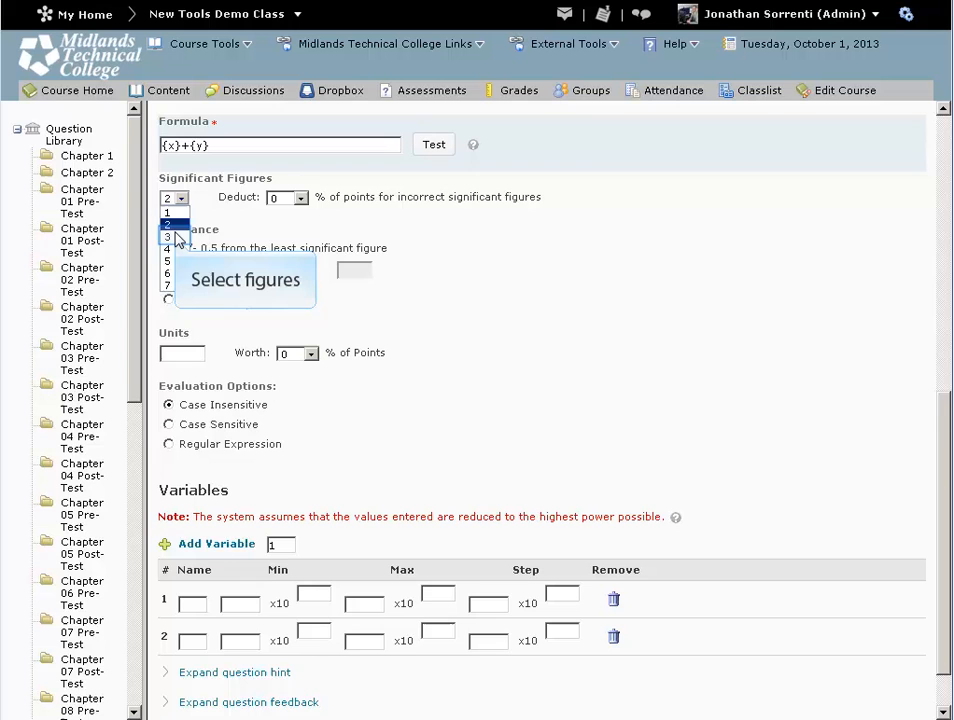
pyautogui.click(168, 236)
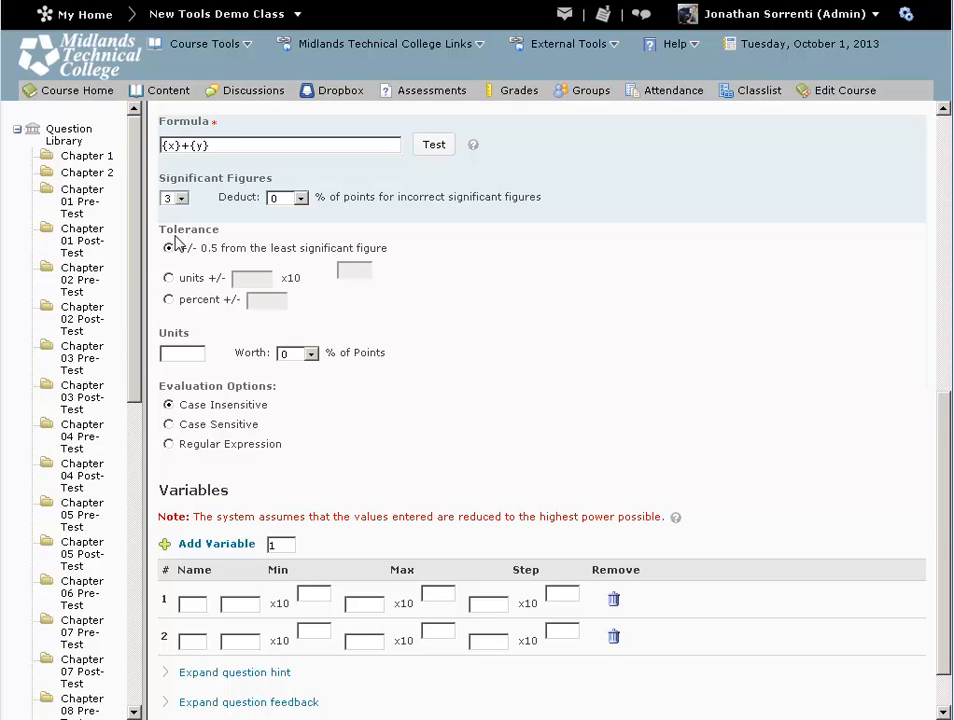
pyautogui.moveTo(298, 198)
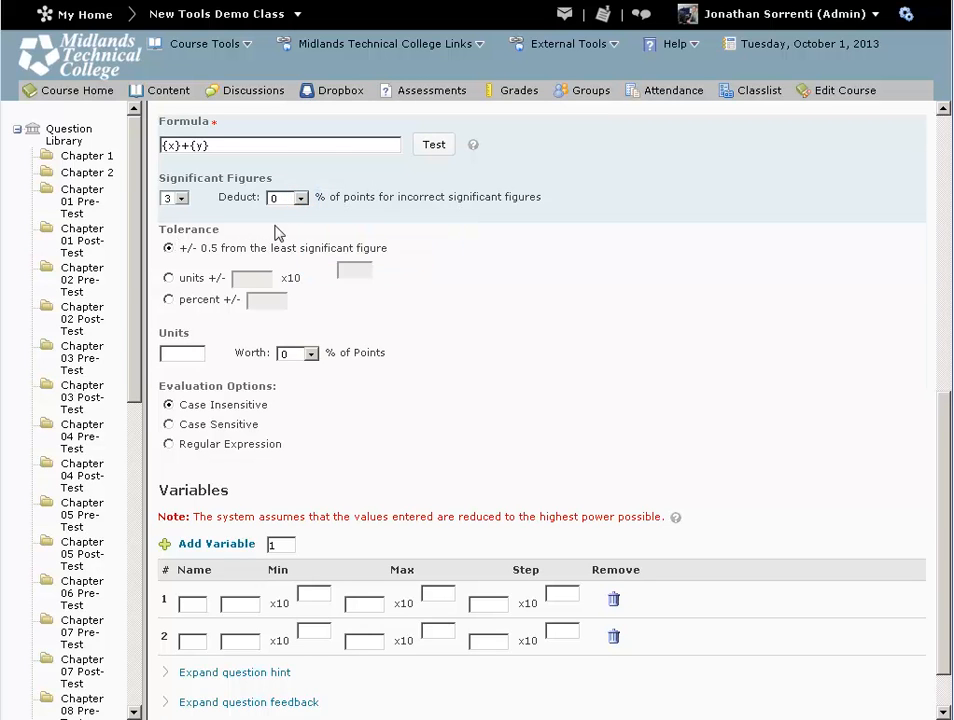
pyautogui.click(300, 196)
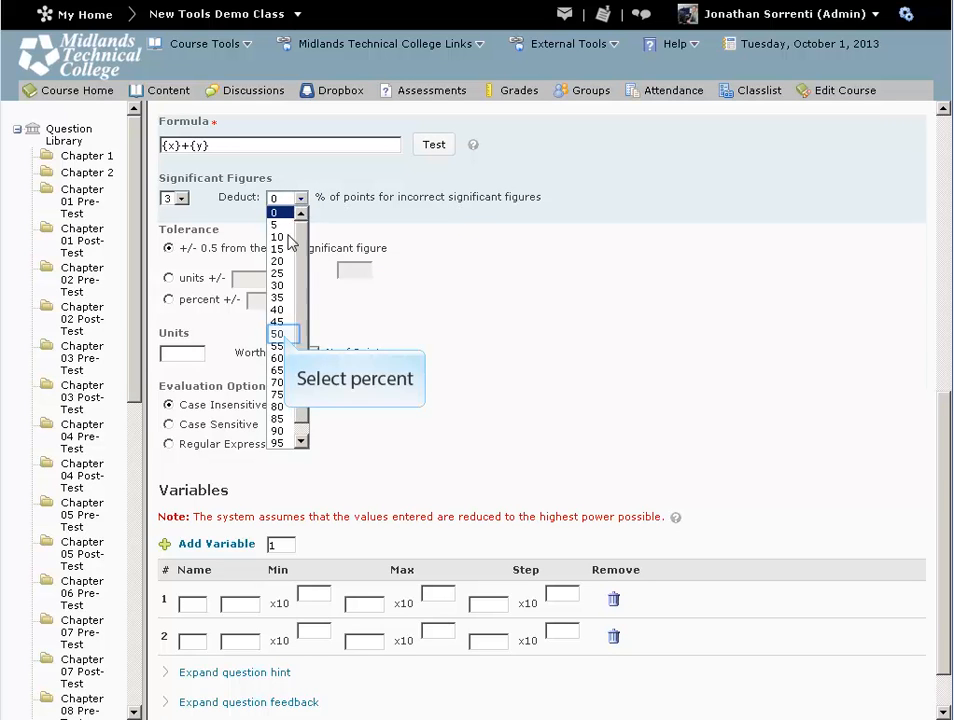
pyautogui.click(276, 332)
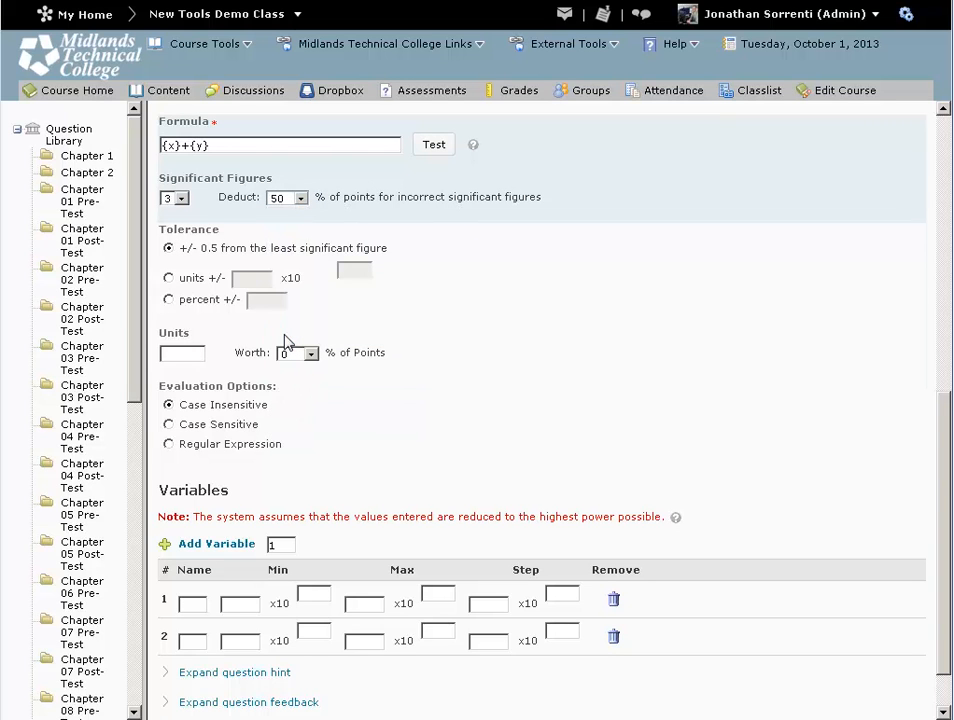
pyautogui.moveTo(204, 308)
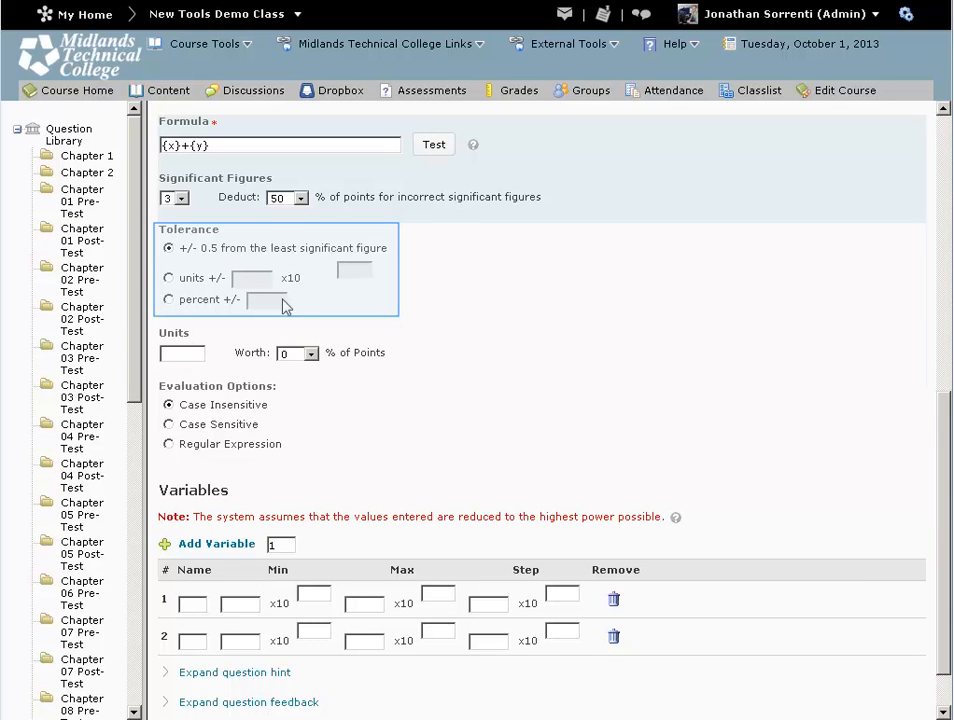
pyautogui.moveTo(316, 300)
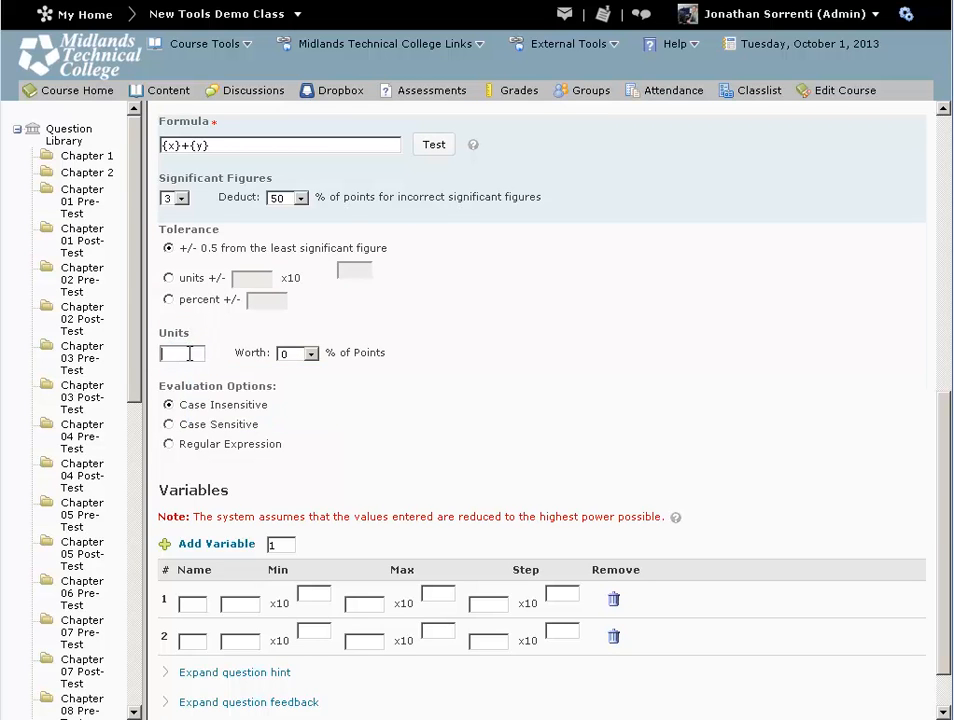
# Make the answer unit miles, worth 50% of the points.
pyautogui.write('ml')
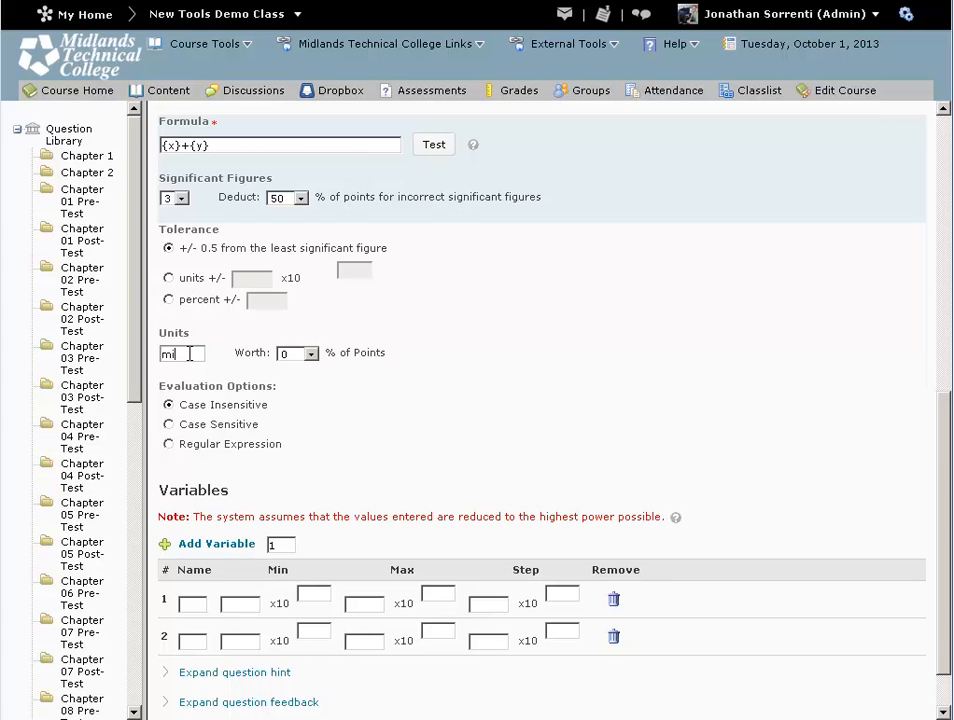
pyautogui.write('les')
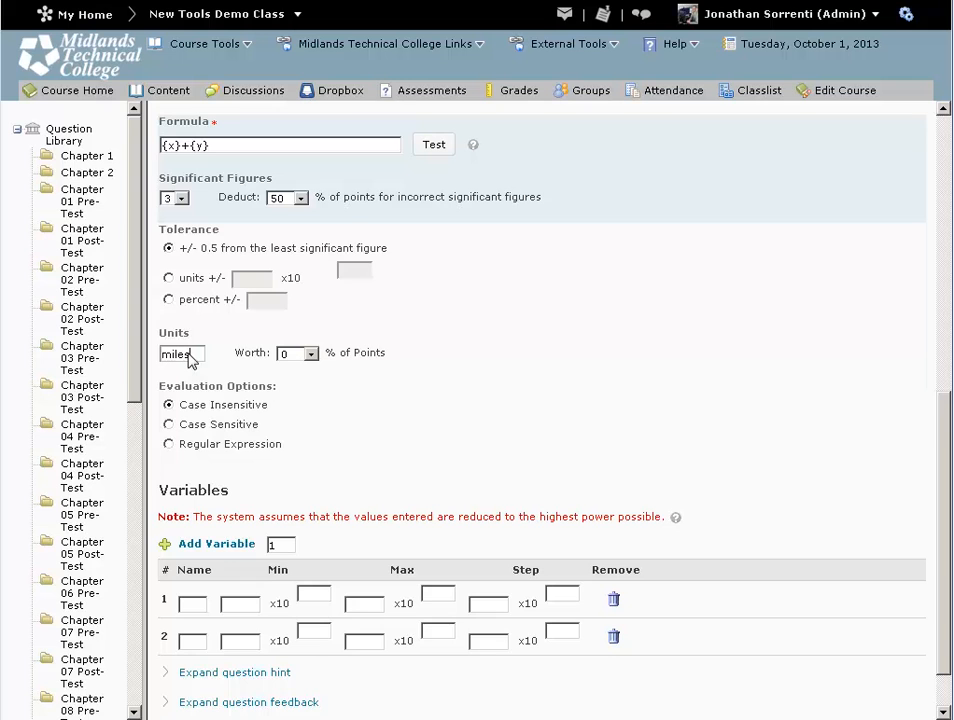
pyautogui.moveTo(298, 352)
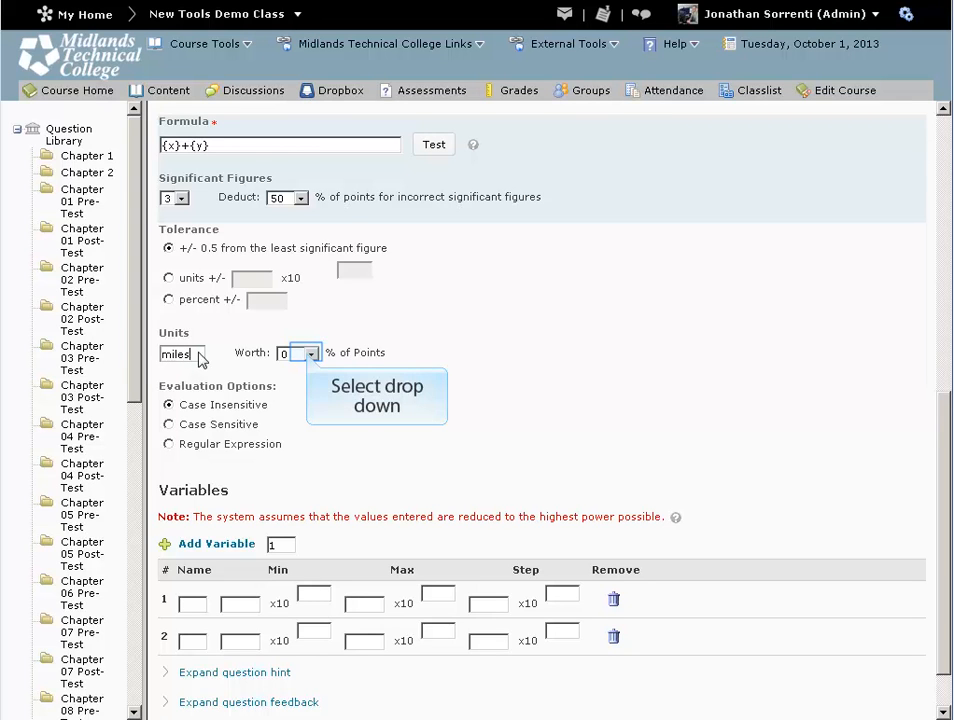
pyautogui.click(308, 352)
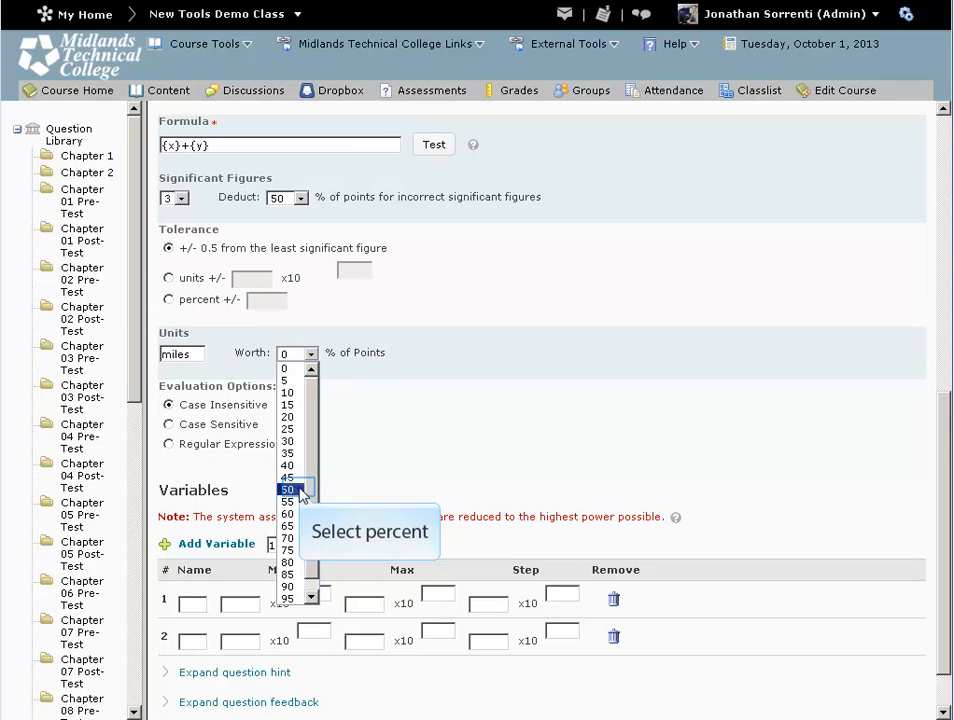
pyautogui.click(288, 488)
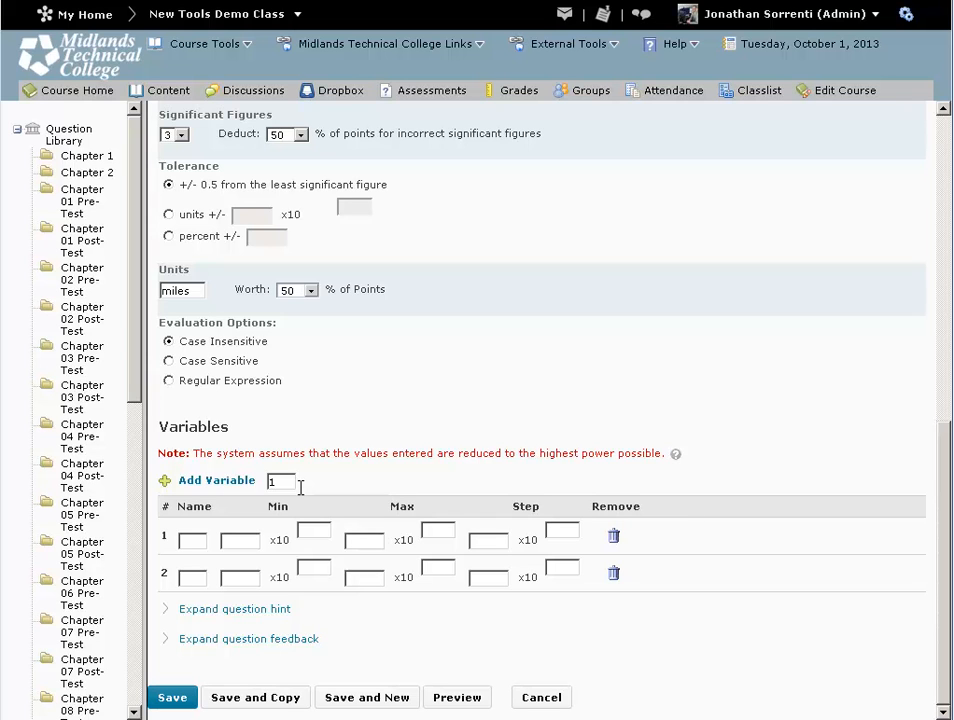
pyautogui.moveTo(192, 540)
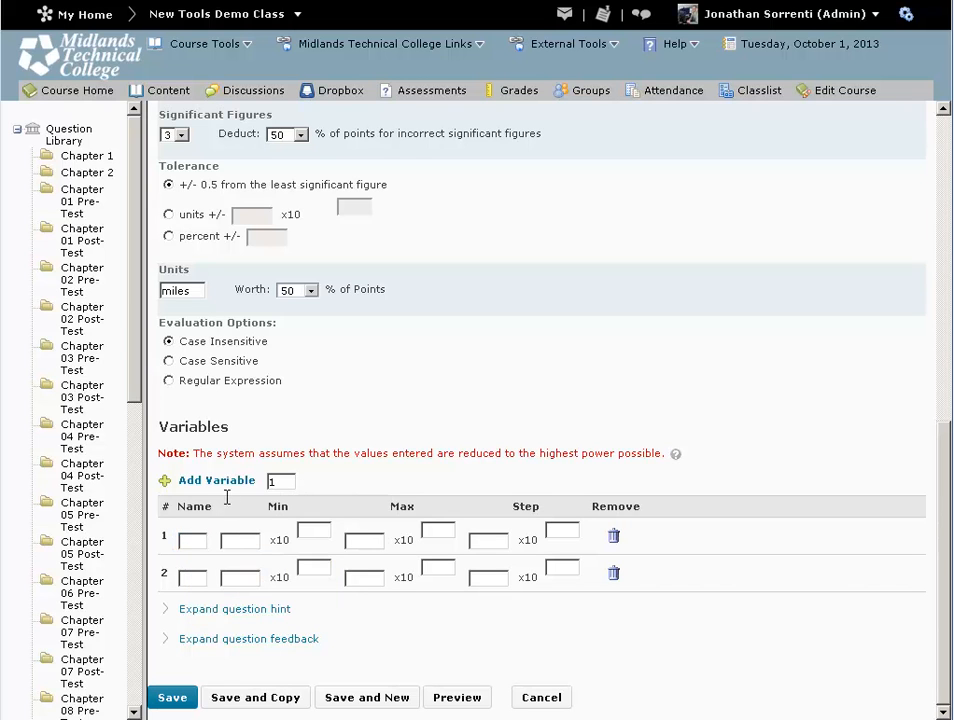
pyautogui.moveTo(192, 540)
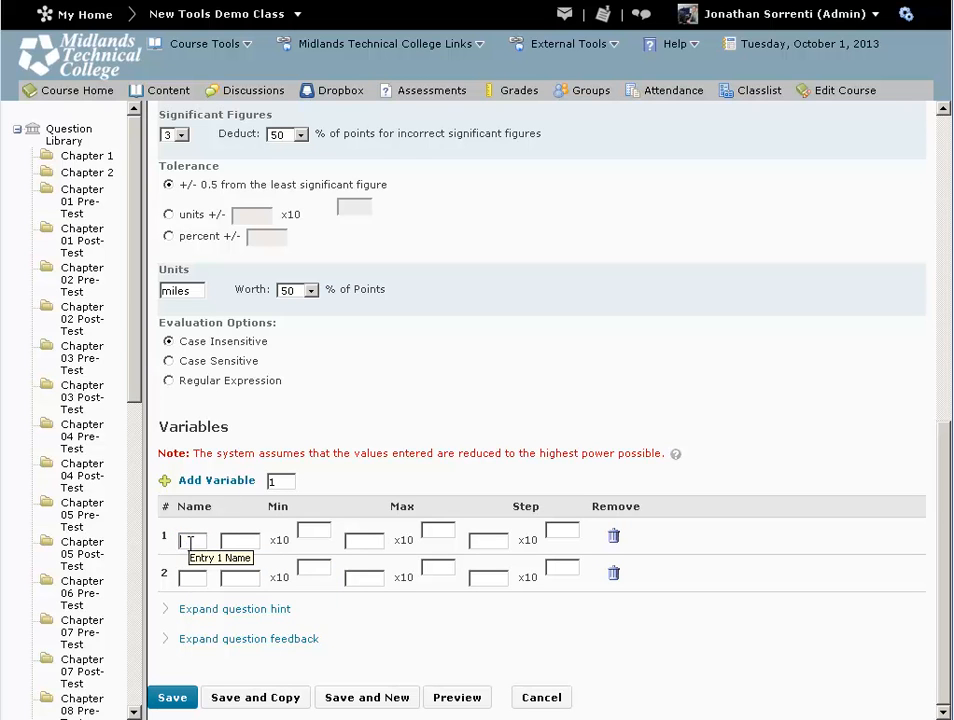
# Name the variables x and y and enter x's minimum, maximum and step values.
pyautogui.write('x')
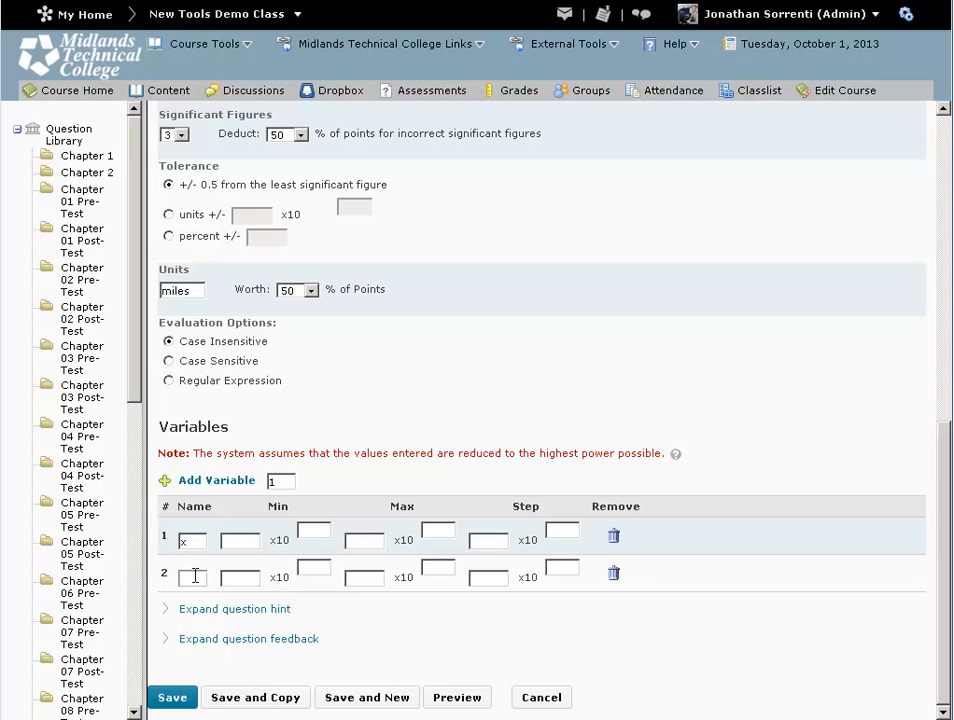
pyautogui.write('y')
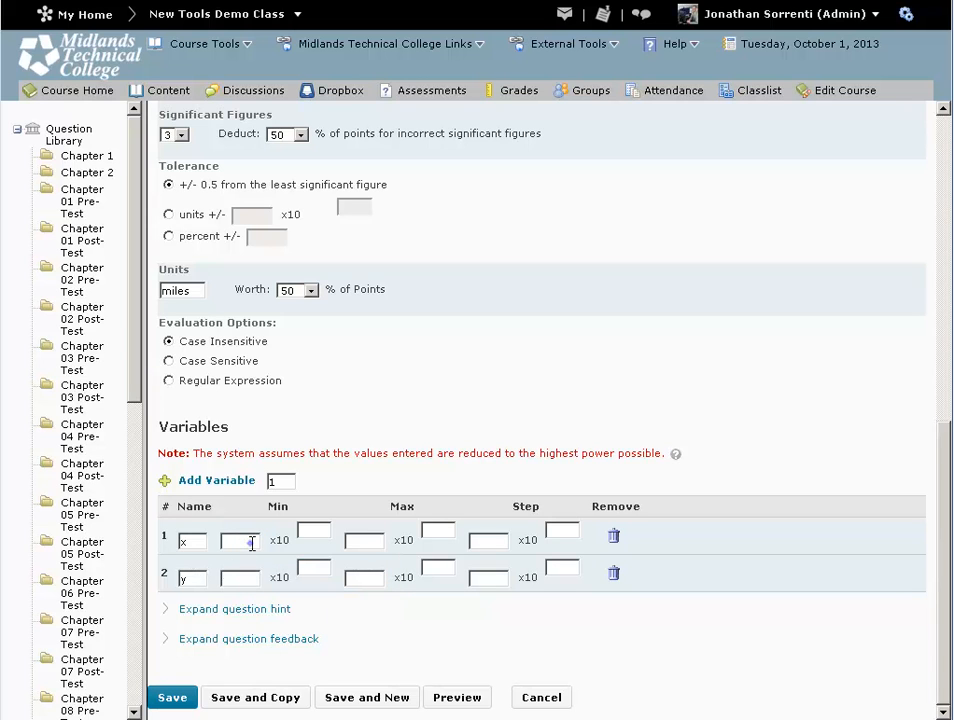
pyautogui.moveTo(240, 540)
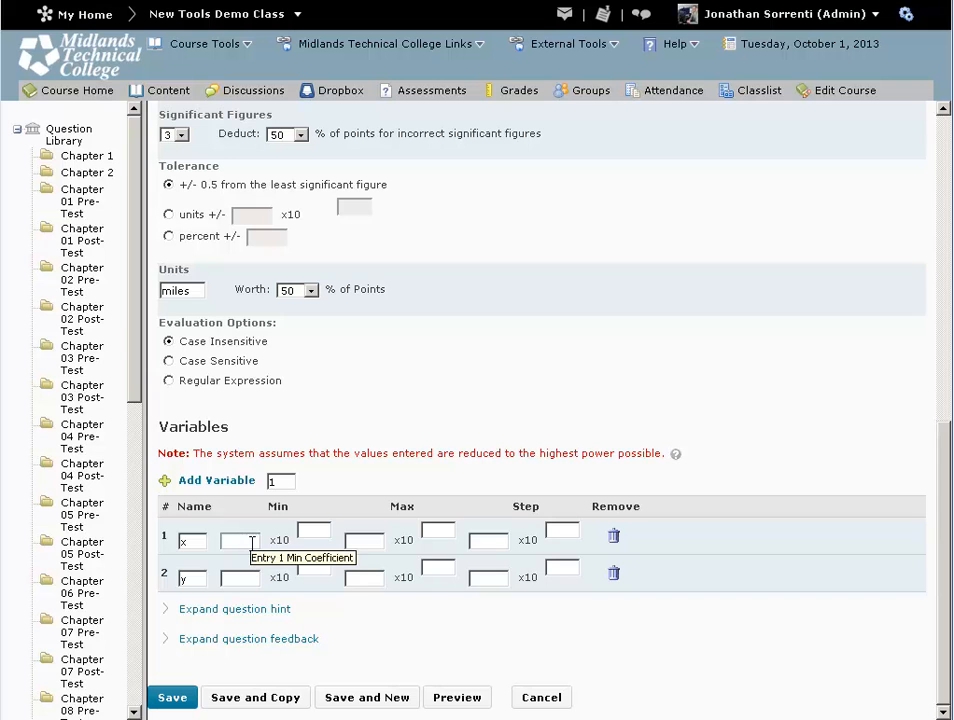
pyautogui.write('3')
pyautogui.click(314, 530)
pyautogui.write('4')
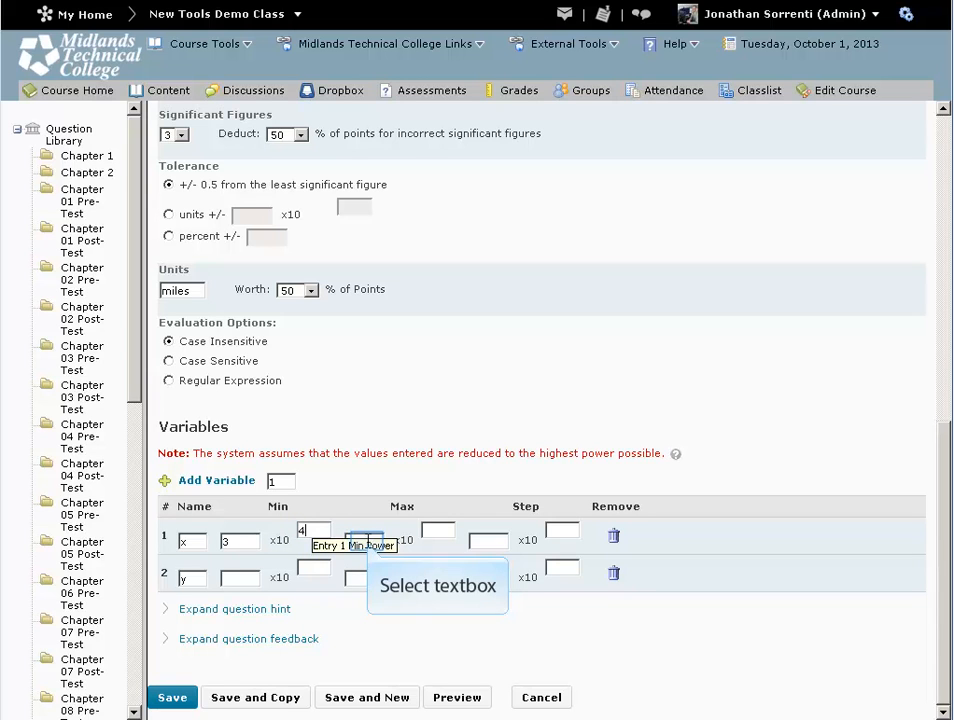
pyautogui.click(438, 528)
pyautogui.write('4')
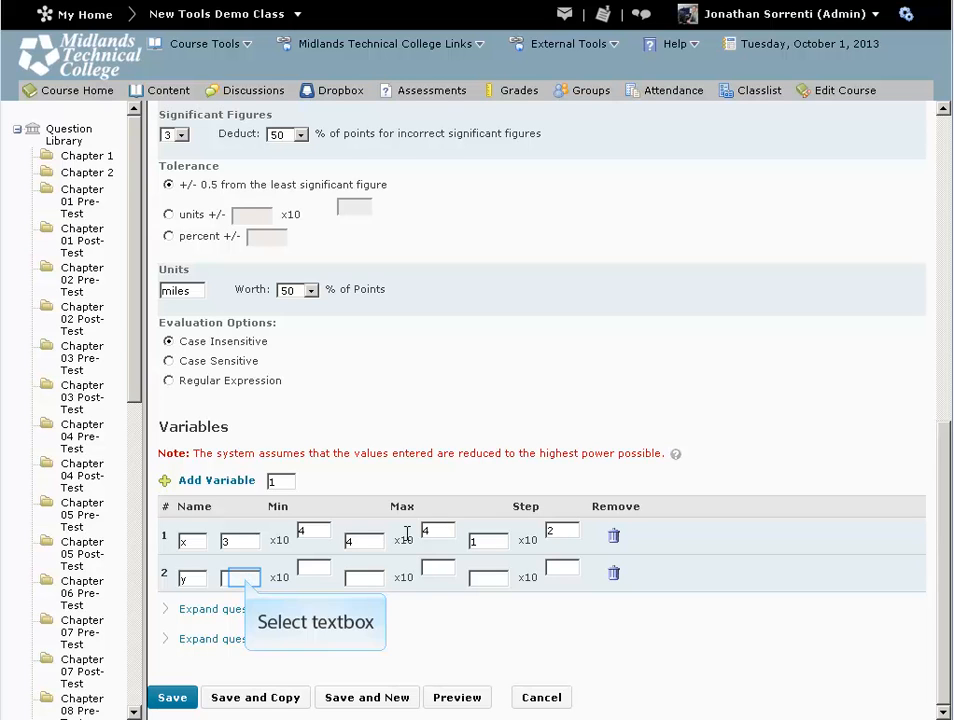
pyautogui.moveTo(238, 576)
pyautogui.write('4')
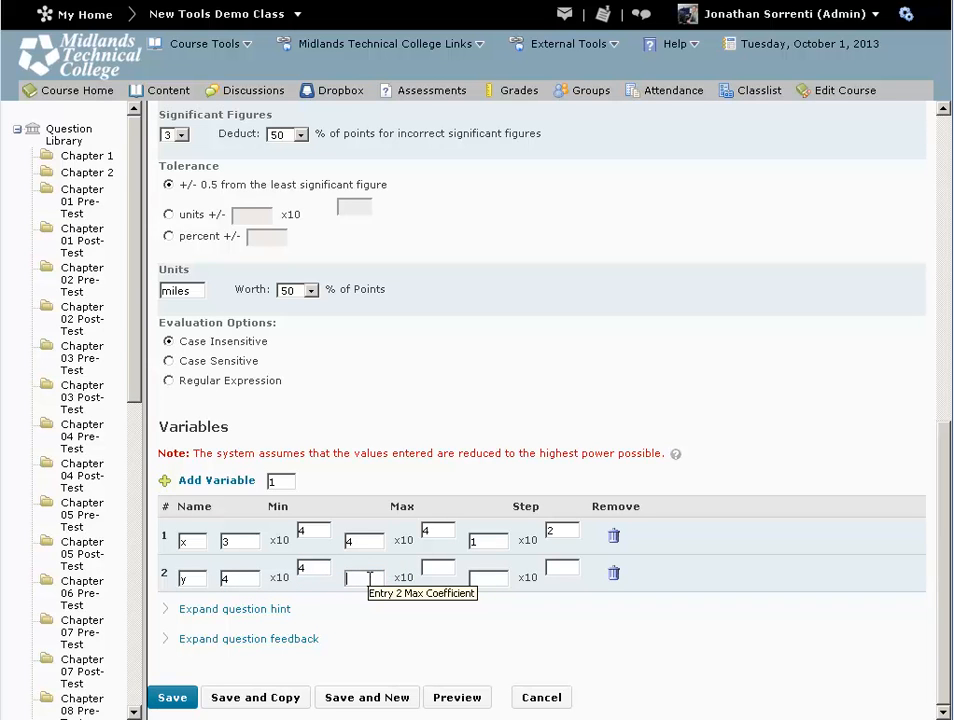
# Enter variable y's minimum, maximum and step values in row 2.
pyautogui.click(440, 568)
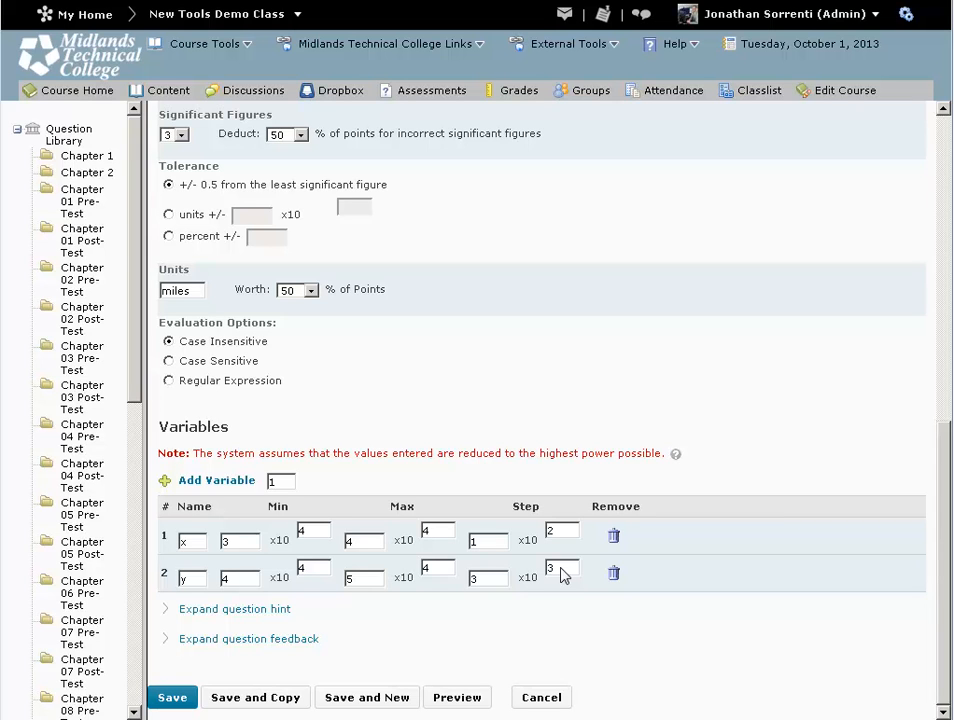
pyautogui.moveTo(660, 578)
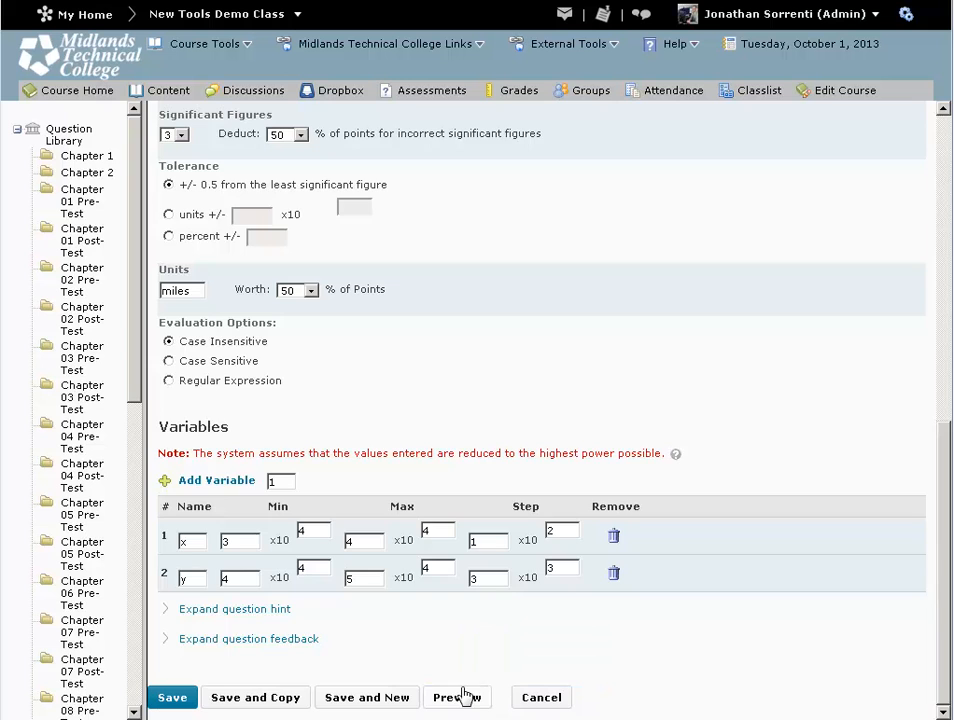
pyautogui.click(456, 696)
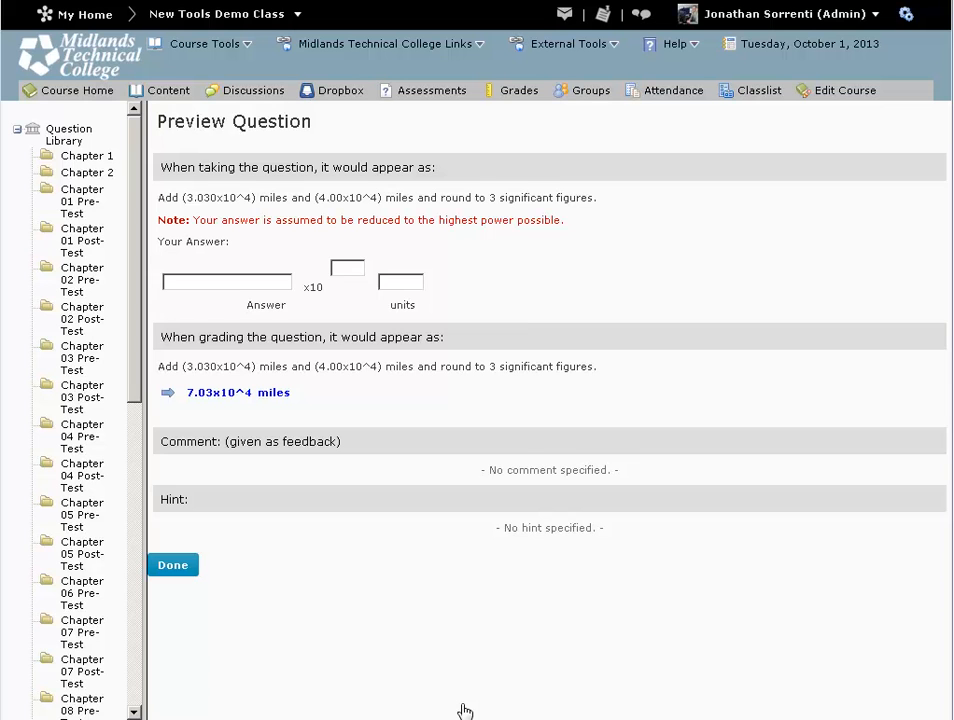
pyautogui.moveTo(172, 564)
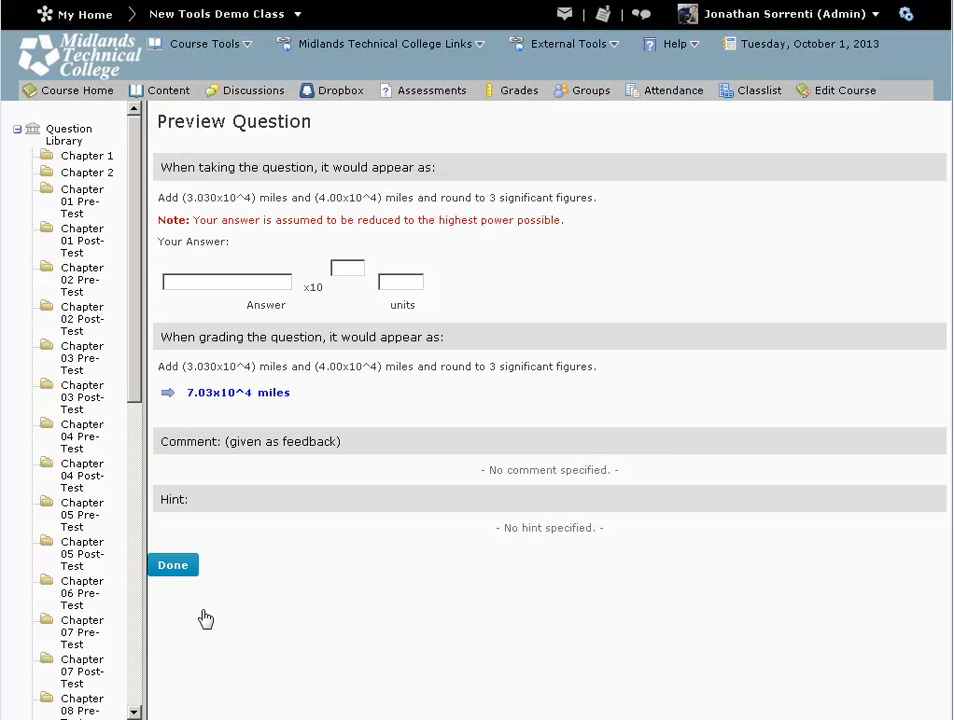
pyautogui.click(172, 564)
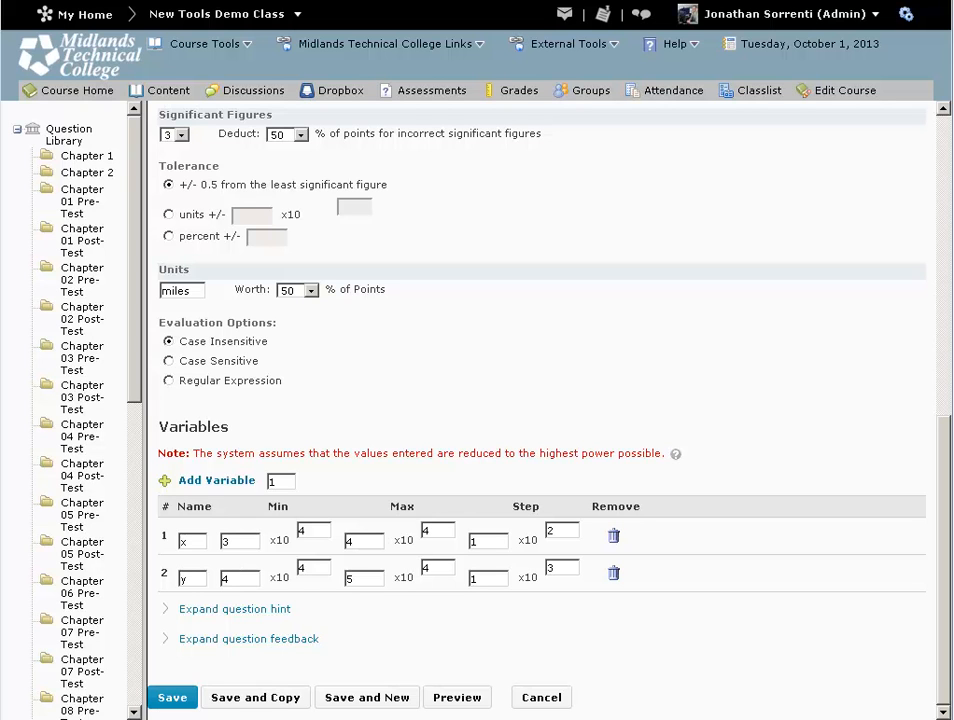
pyautogui.moveTo(172, 696)
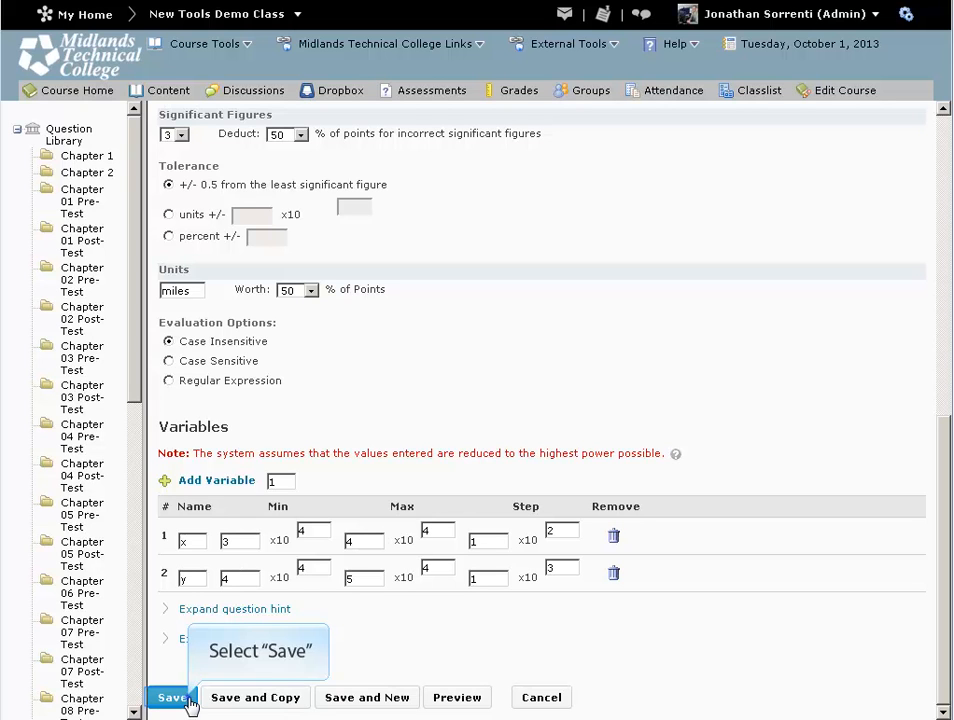
# Save the question and return to the Chapter 3 question list.
pyautogui.click(172, 696)
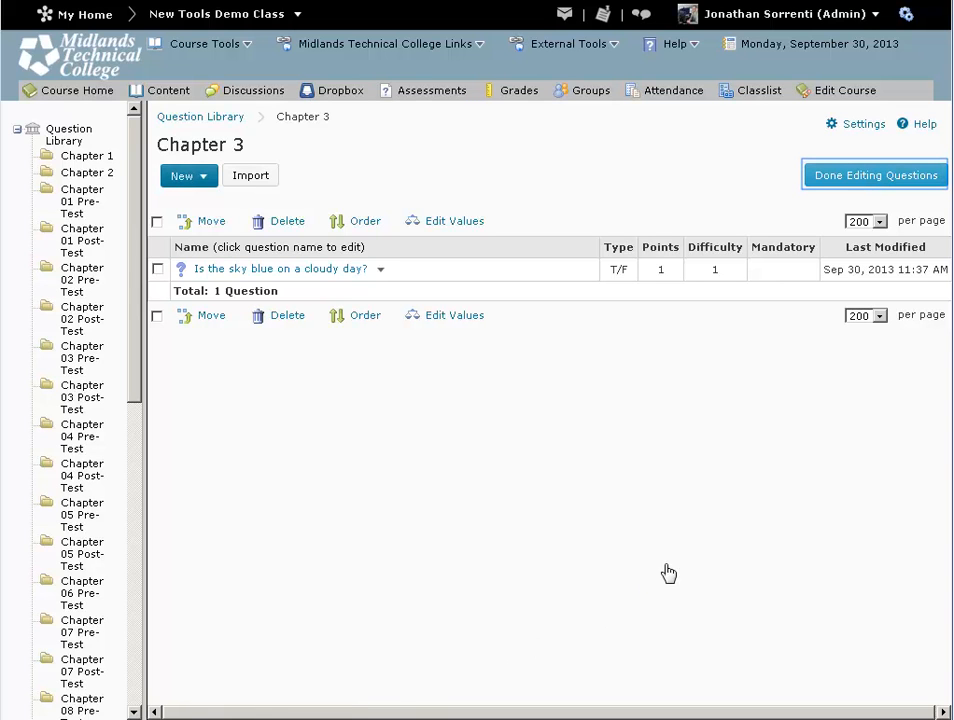
pyautogui.moveTo(874, 176)
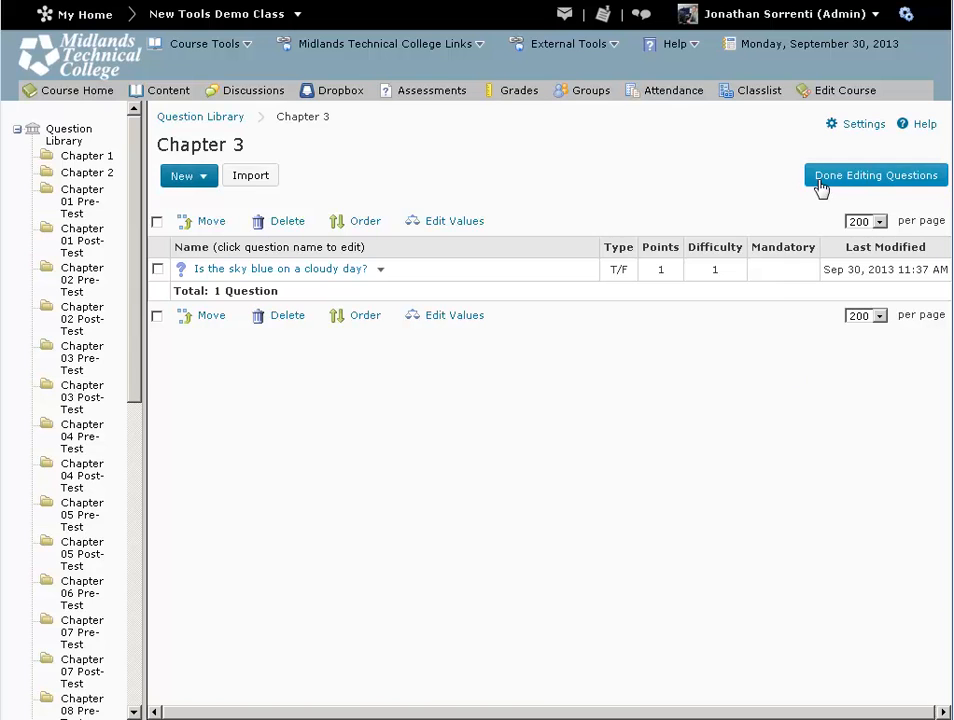